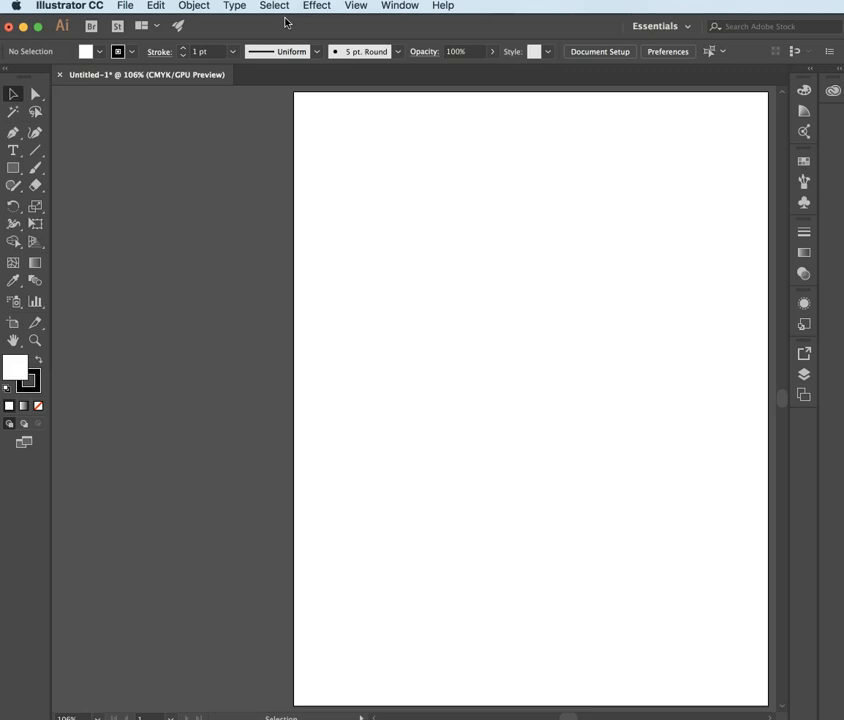
mouse_move(650, 172)
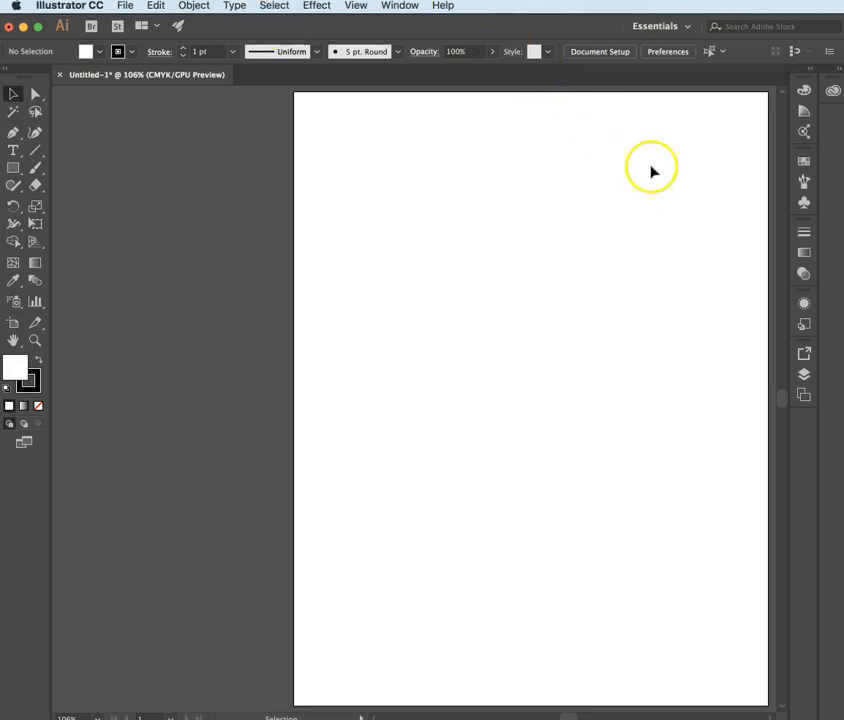
mouse_move(804, 252)
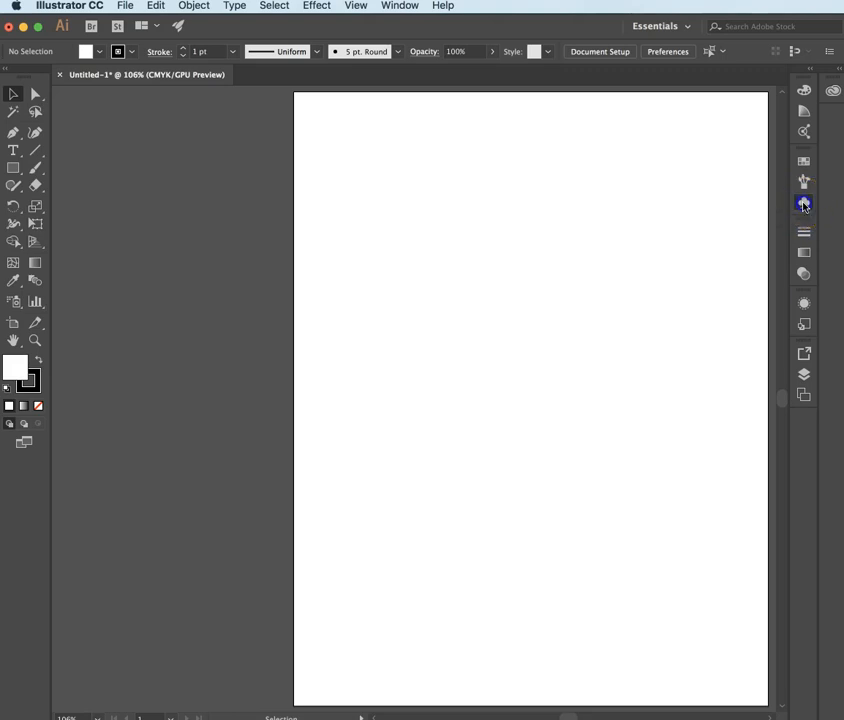
Step: Float the Symbols panel on its own and close the leftover Swatches/Brushes group
click(804, 202)
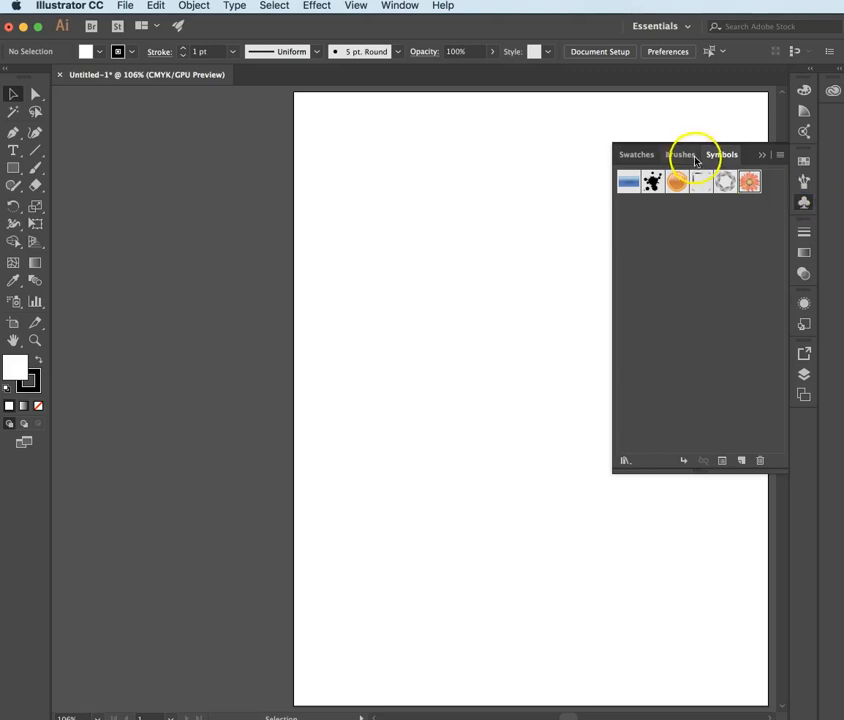
click(722, 154)
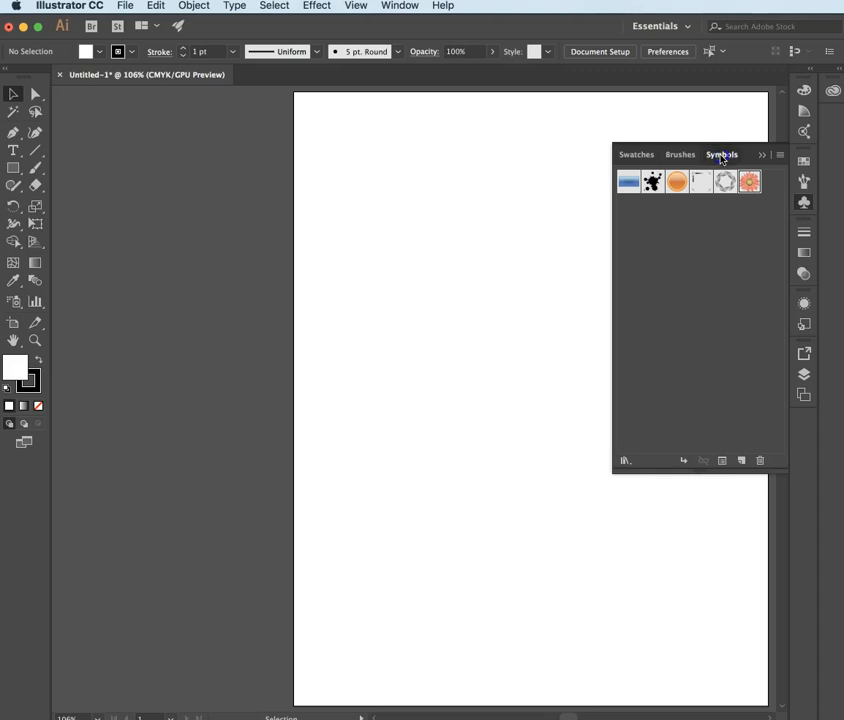
drag(720, 154, 96, 128)
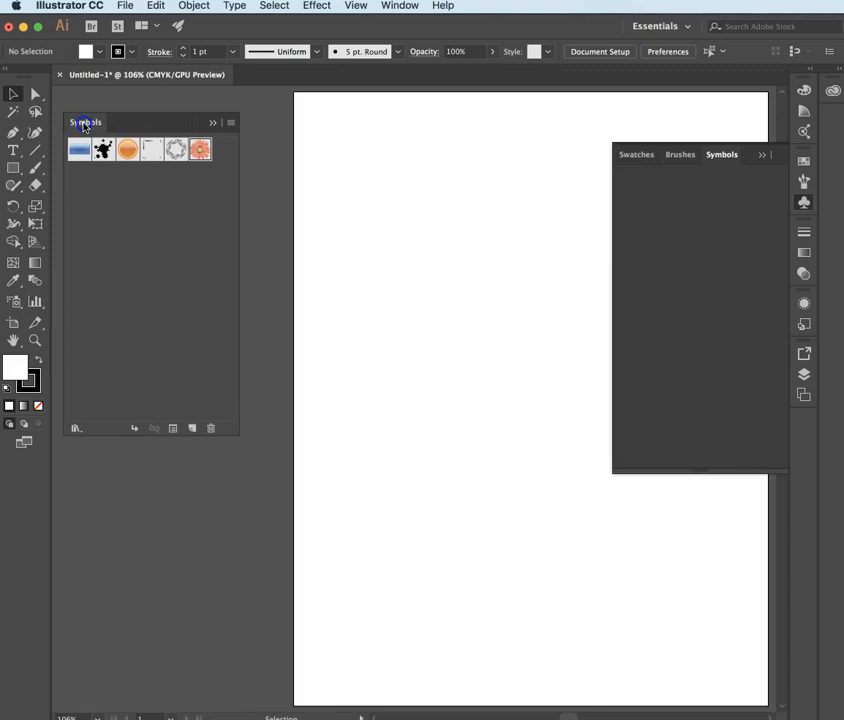
click(680, 154)
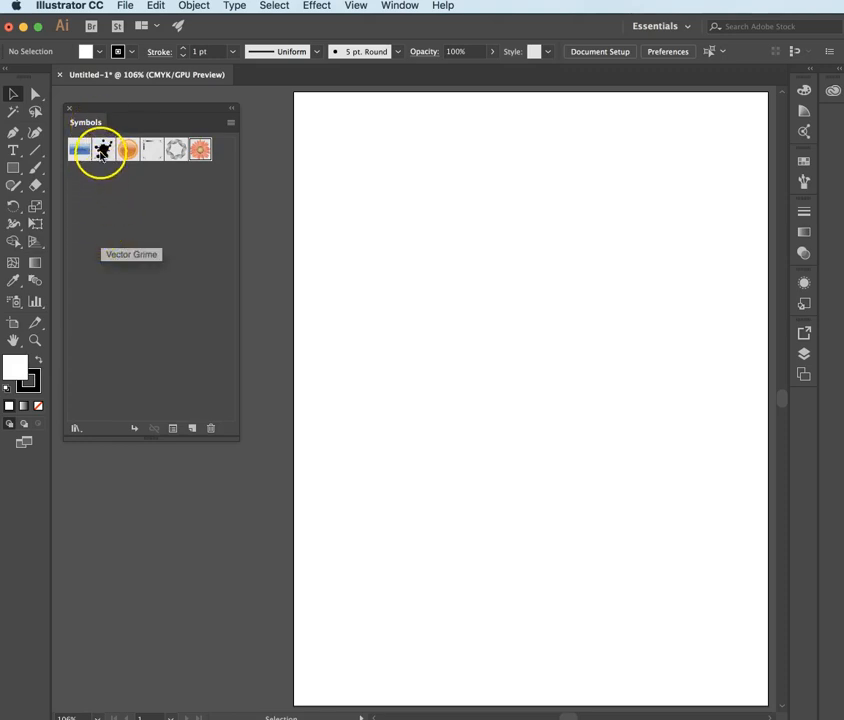
Step: Place a Vector Grime ink-splatter symbol instance on the artboard
click(104, 148)
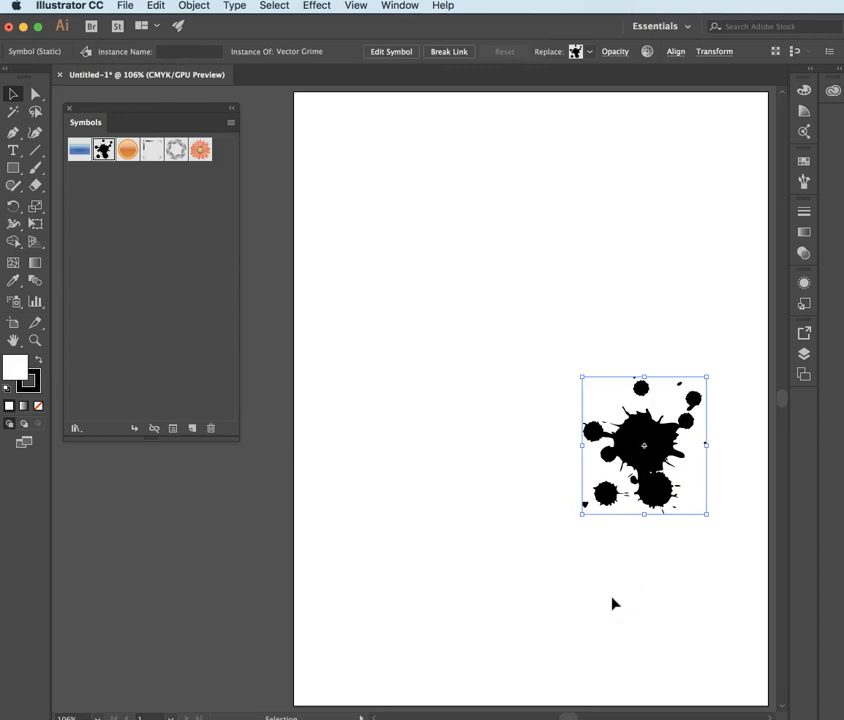
mouse_move(388, 184)
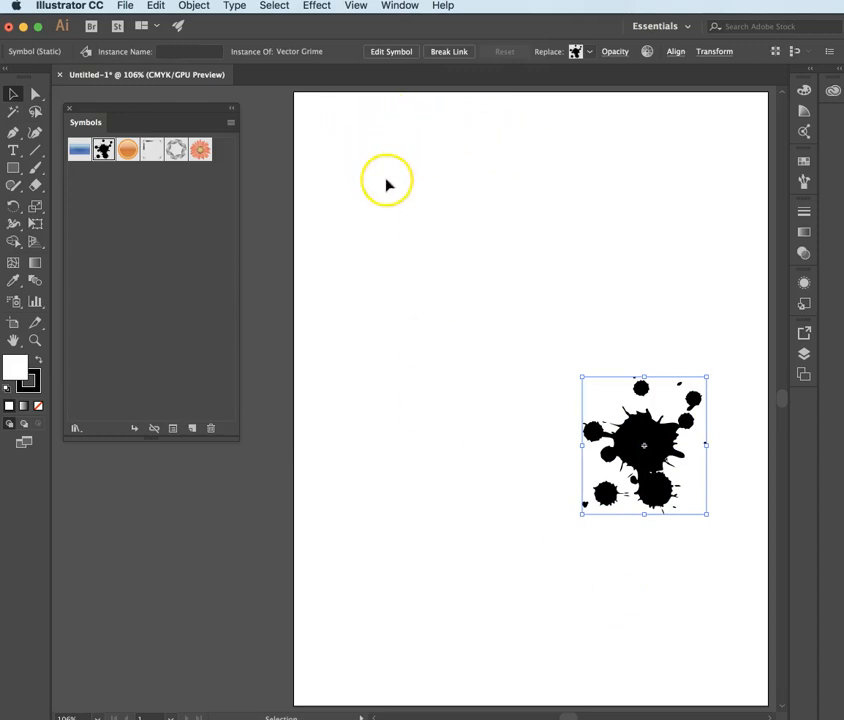
mouse_move(420, 504)
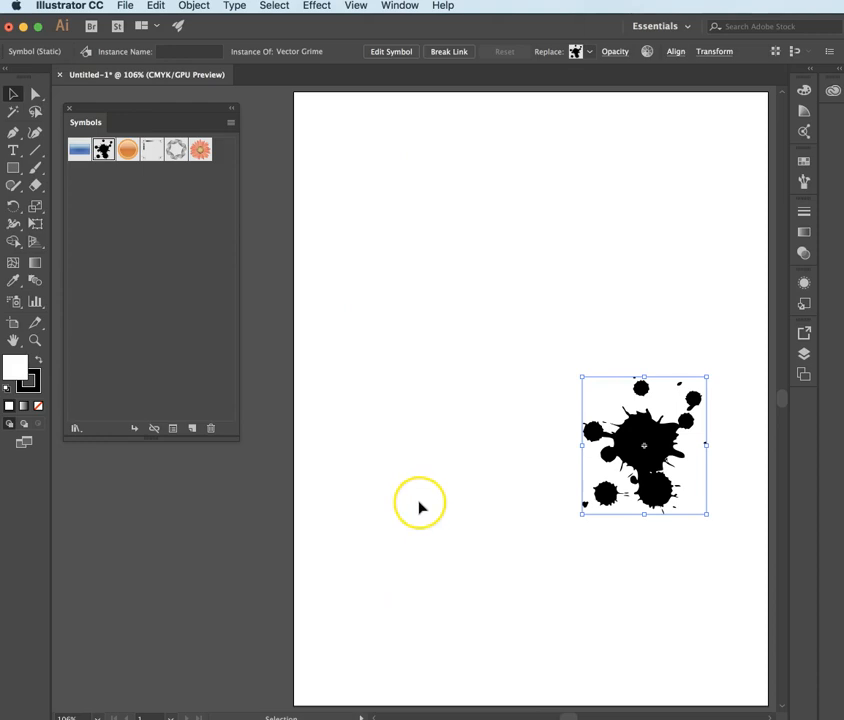
mouse_move(248, 178)
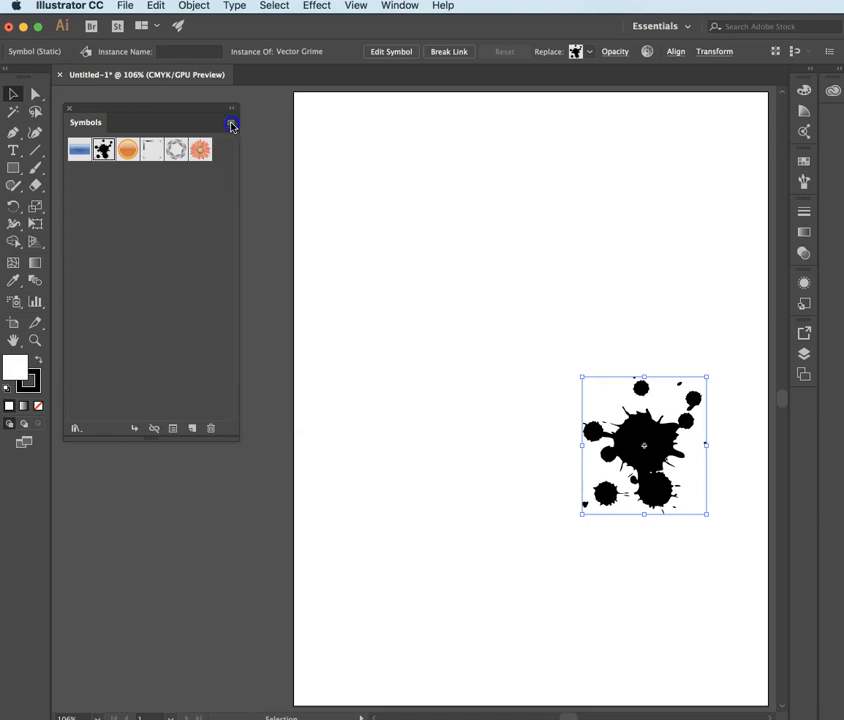
Step: Open the Flowers symbol library from the Symbols panel menu
click(232, 124)
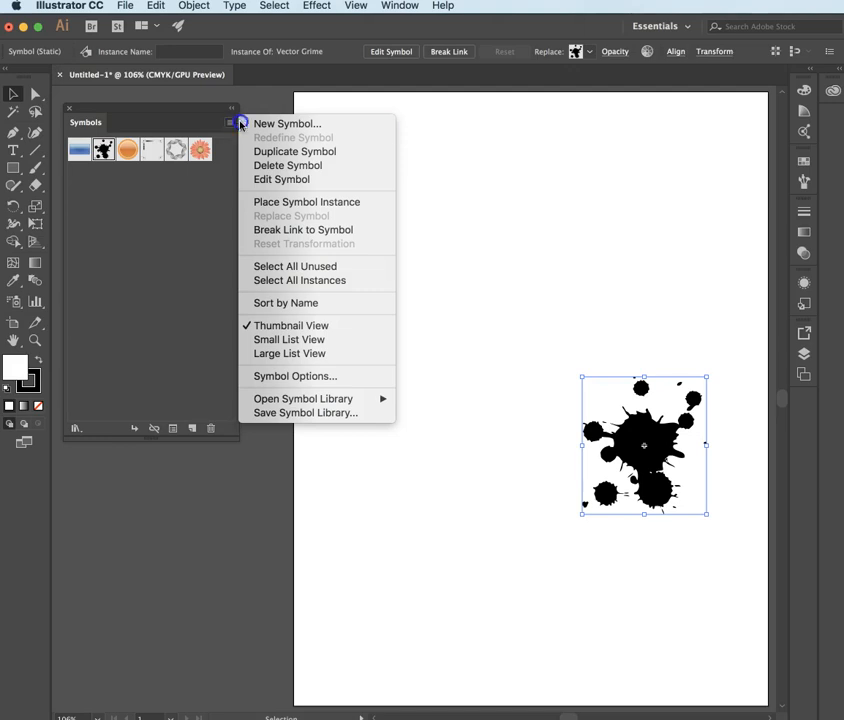
mouse_move(304, 398)
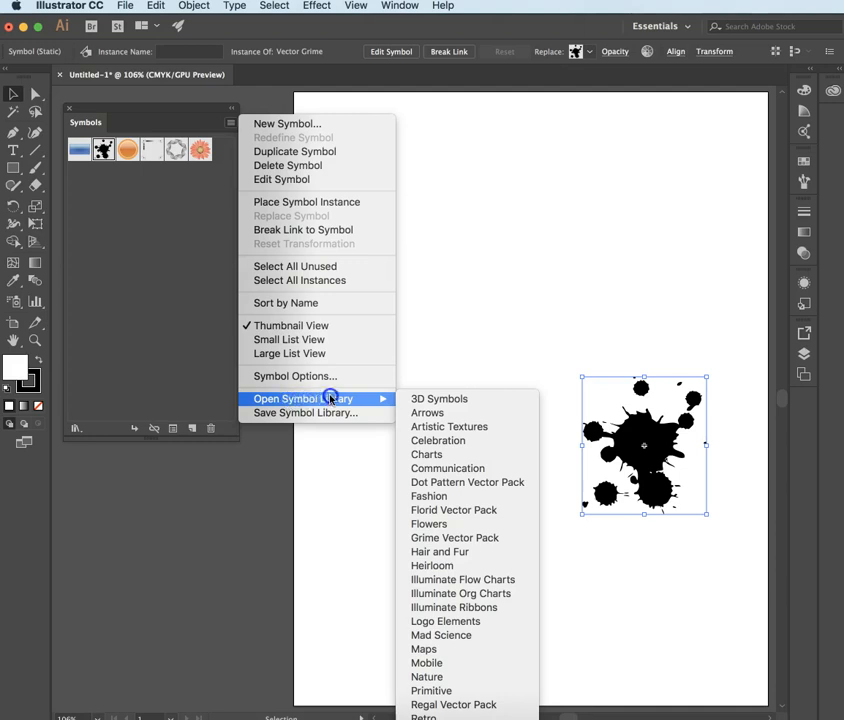
mouse_move(438, 440)
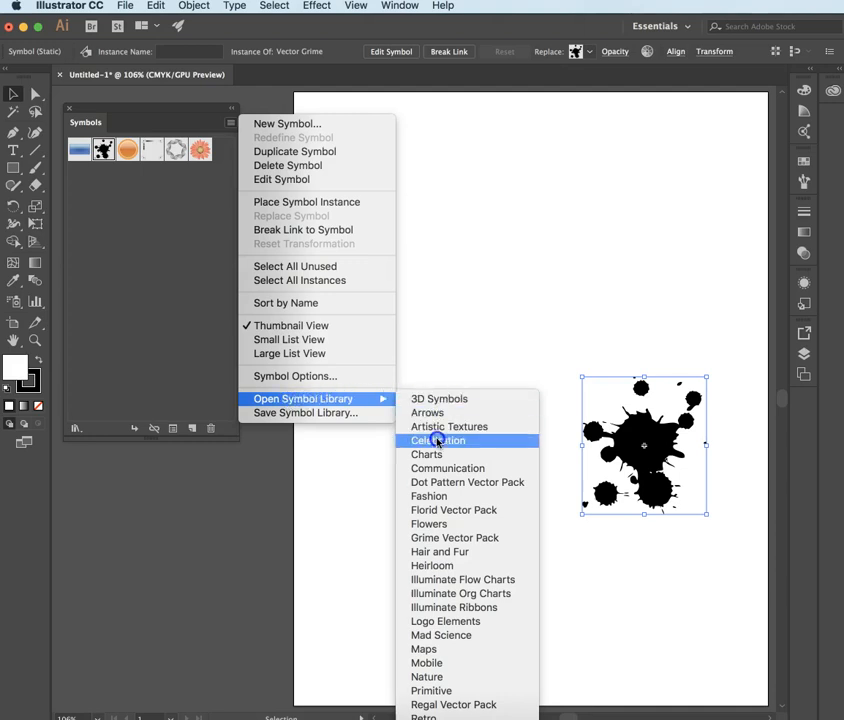
mouse_move(454, 538)
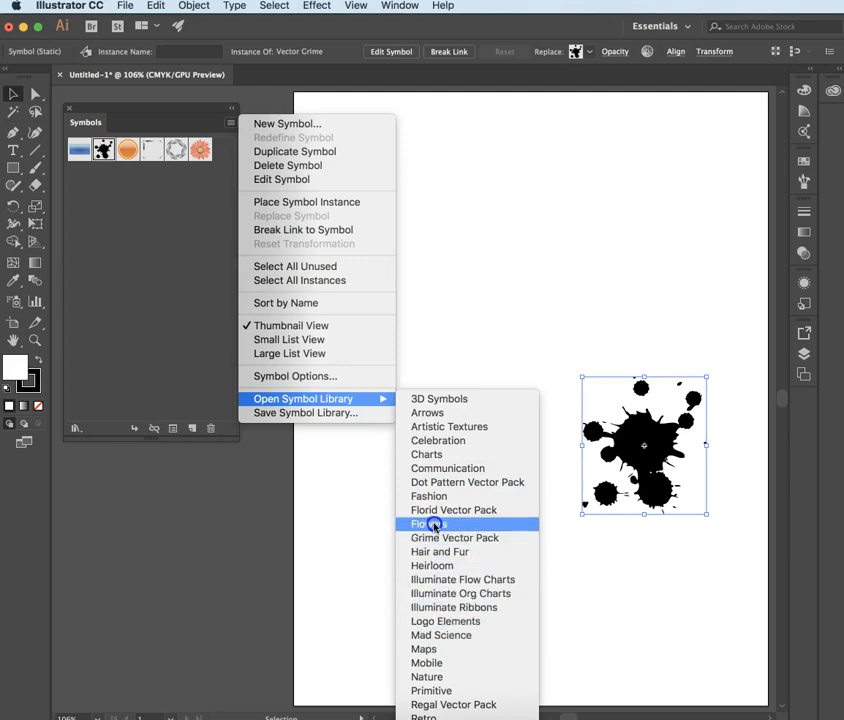
click(428, 524)
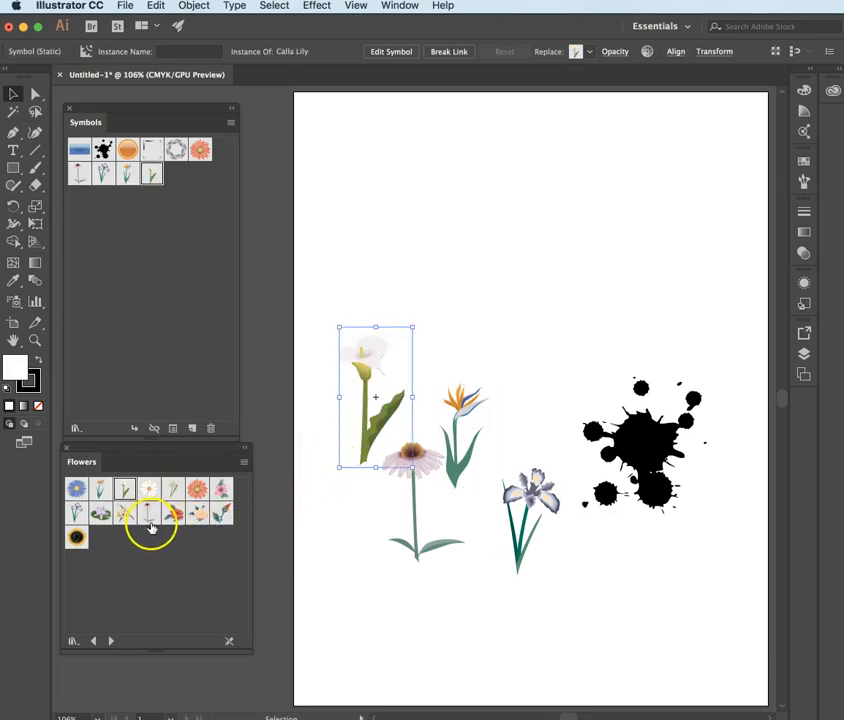
mouse_move(84, 550)
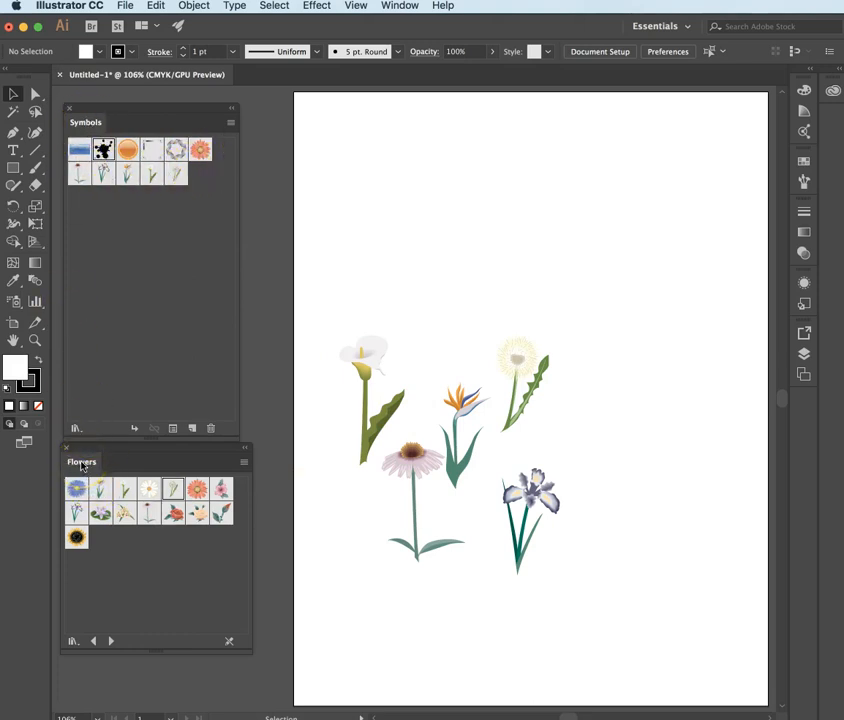
Step: Open the Tiki symbol library and place the woman figure near the artboard top
click(86, 122)
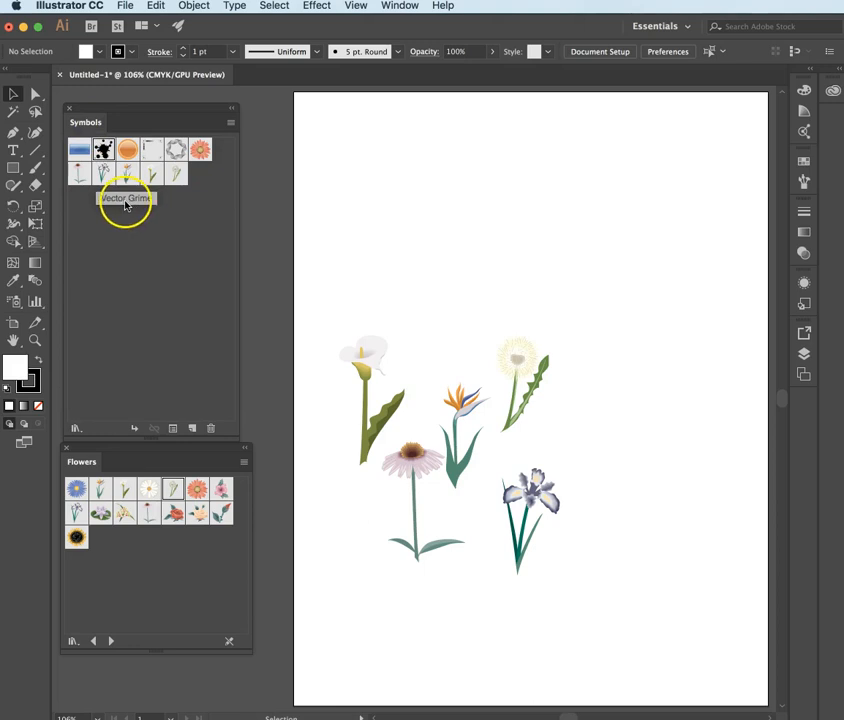
mouse_move(190, 110)
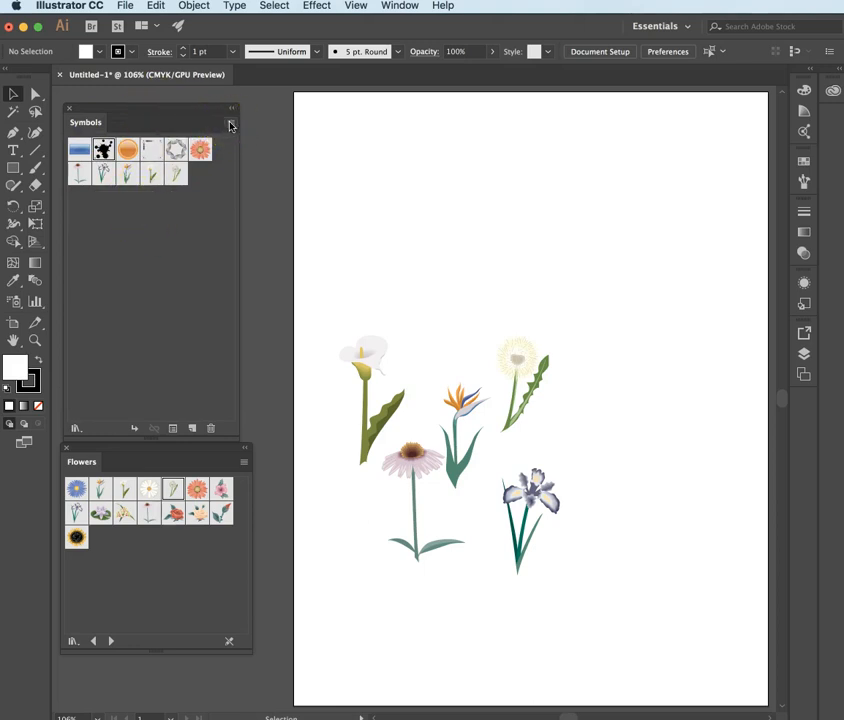
click(232, 124)
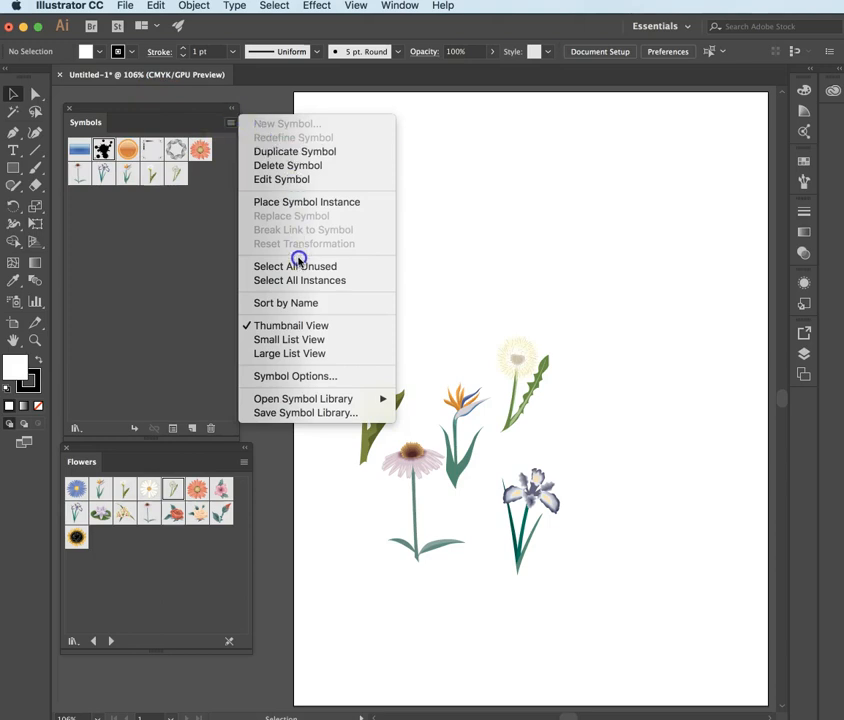
click(304, 398)
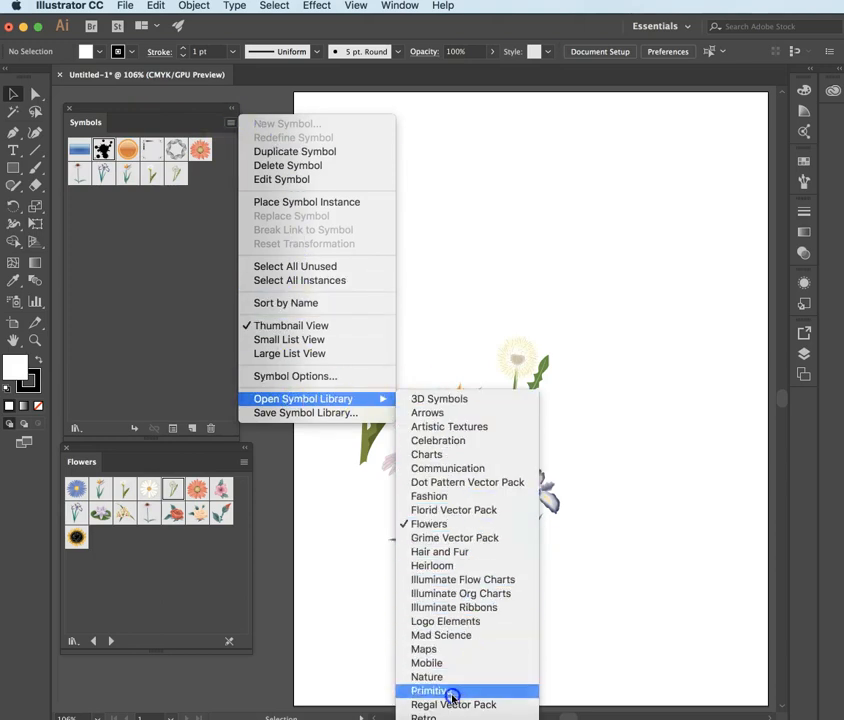
click(452, 704)
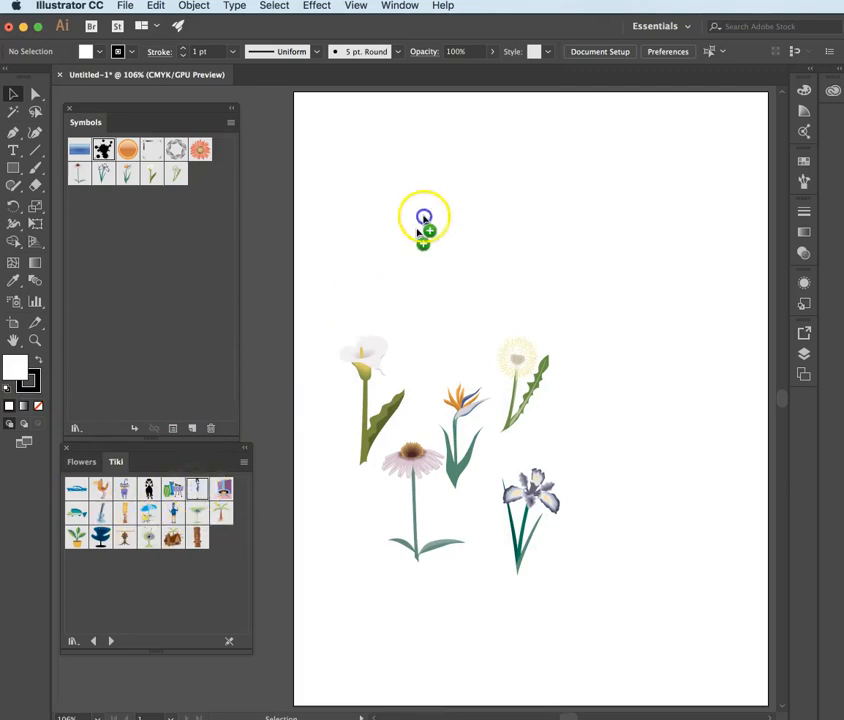
drag(126, 172, 424, 218)
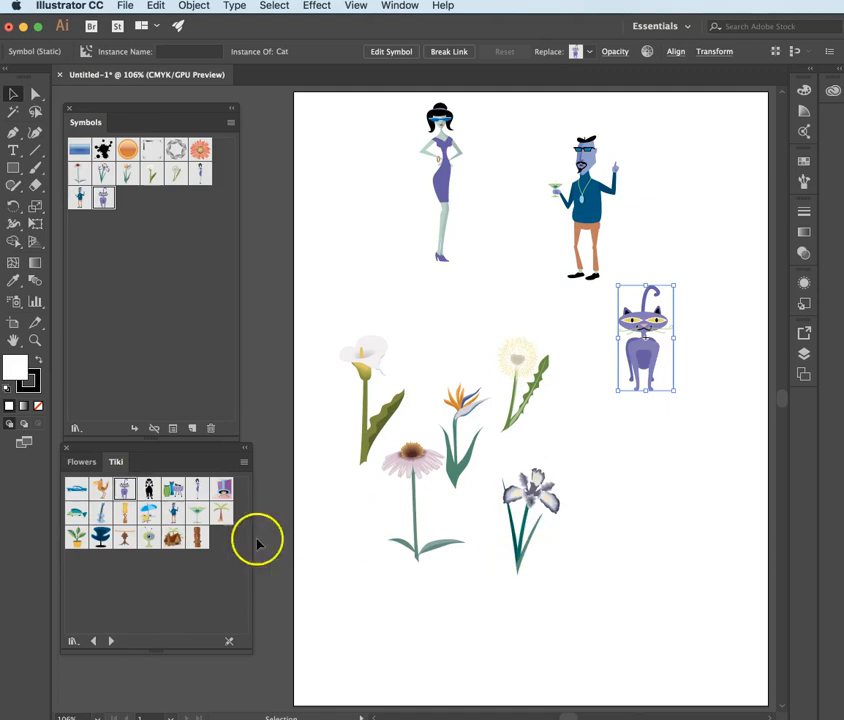
mouse_move(78, 536)
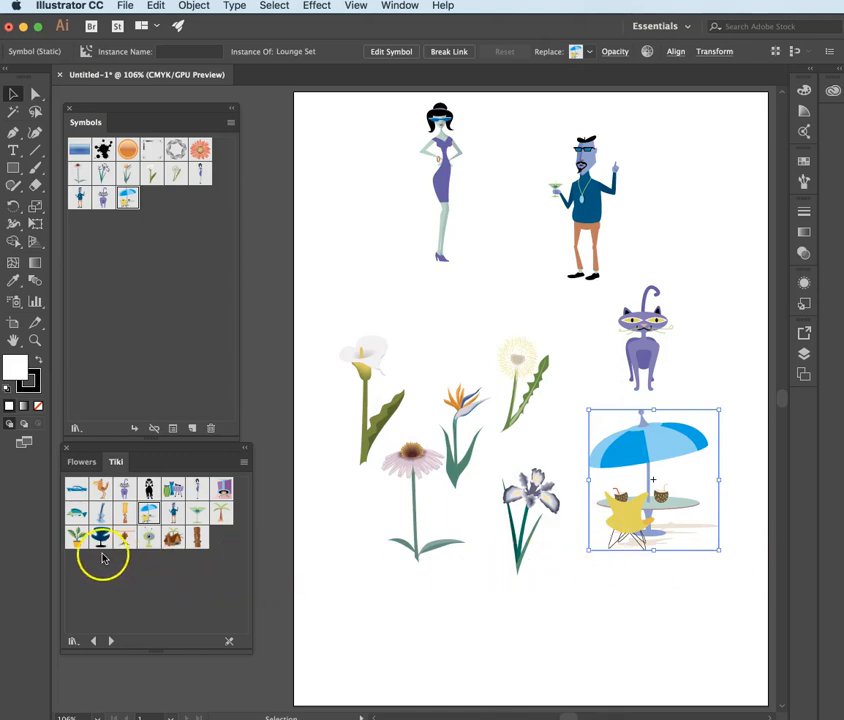
mouse_move(196, 544)
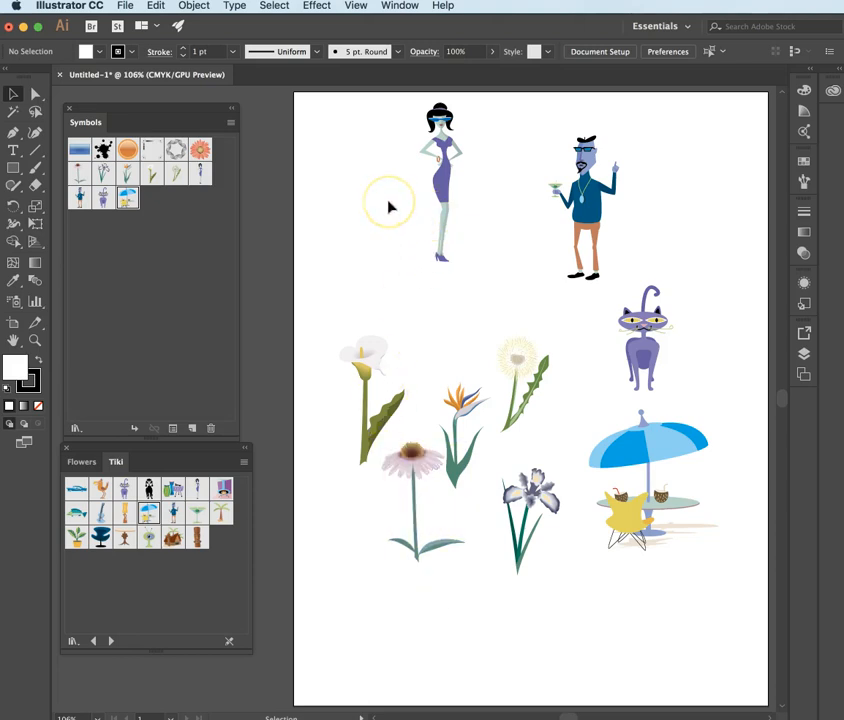
Step: Select the woman figure and bring up the alternative selection tools flyout
click(440, 190)
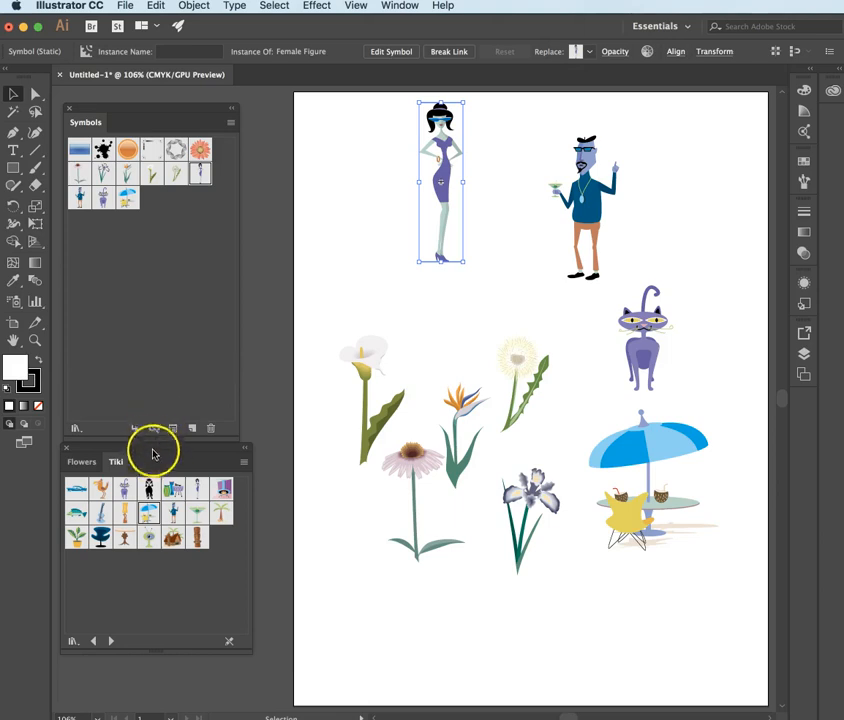
mouse_move(154, 428)
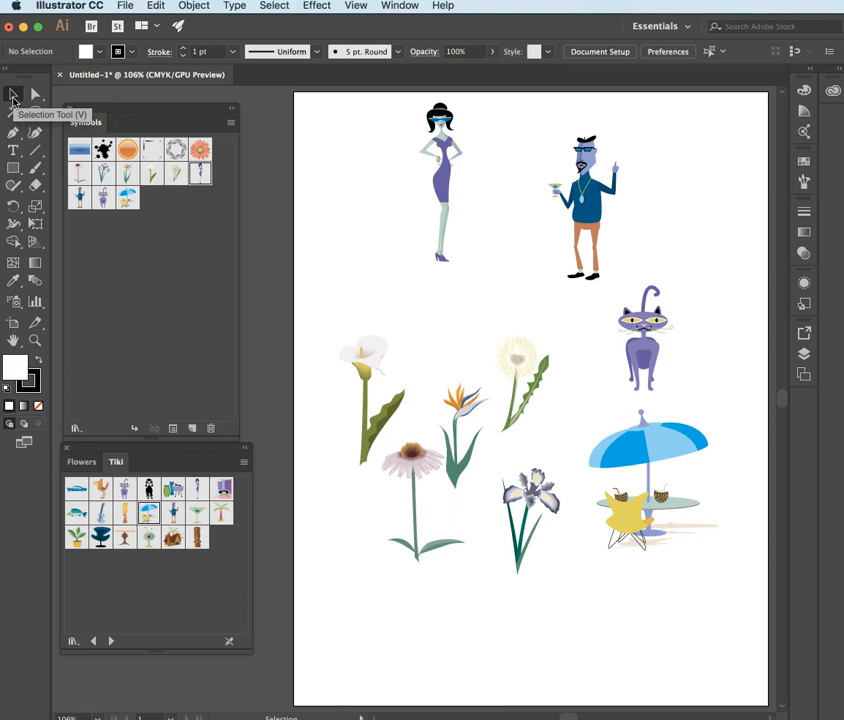
mouse_move(36, 96)
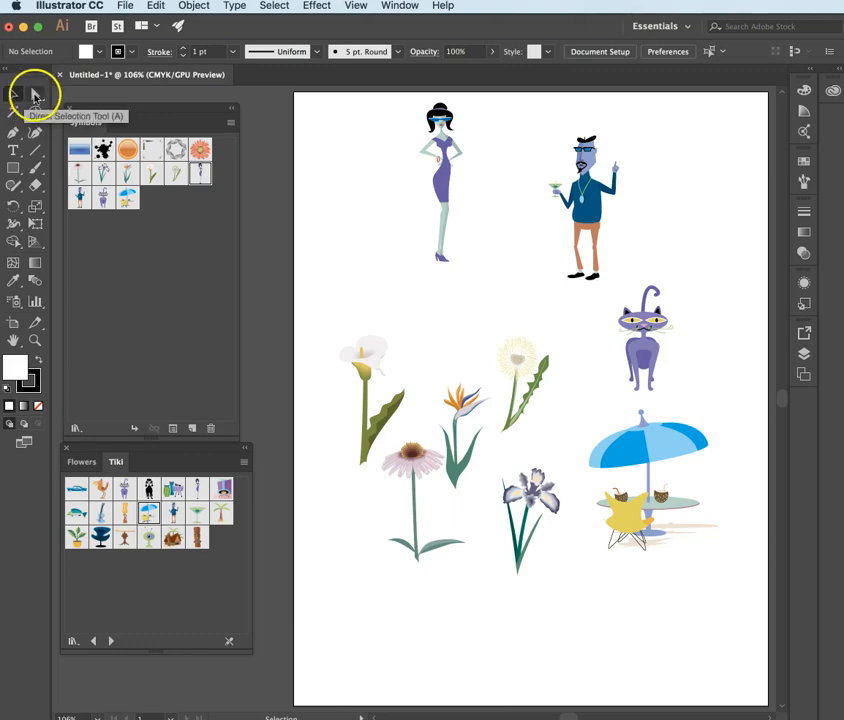
click(14, 110)
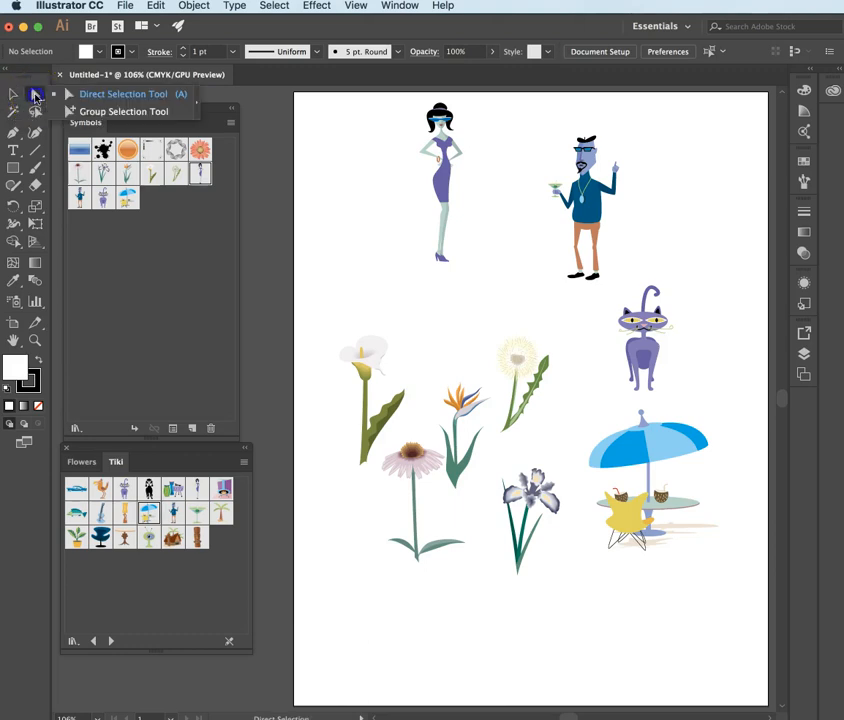
mouse_move(124, 94)
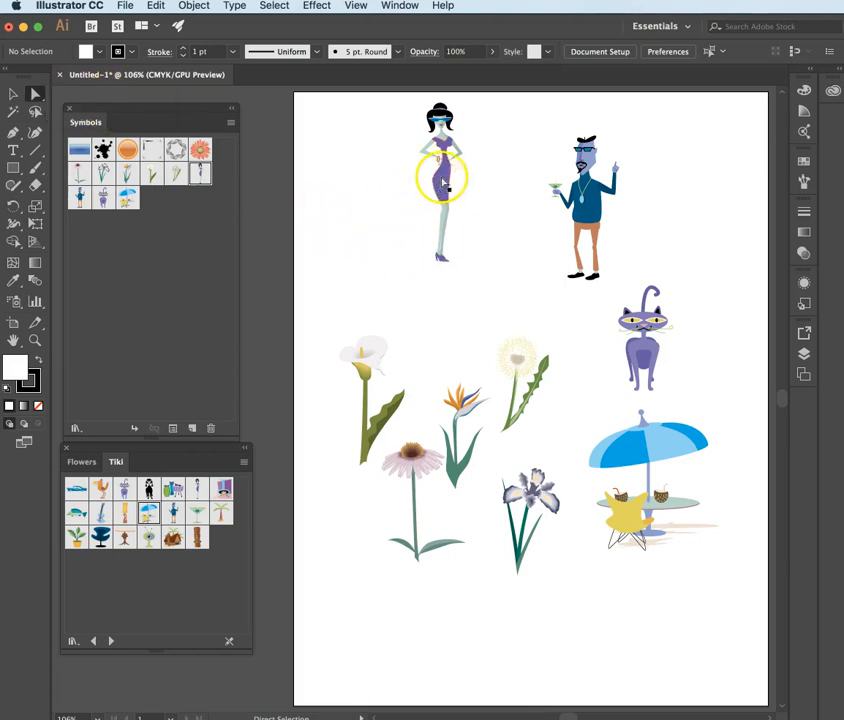
Step: Select the woman's purple dress and bring up the colour swatches to recolour it red
click(440, 160)
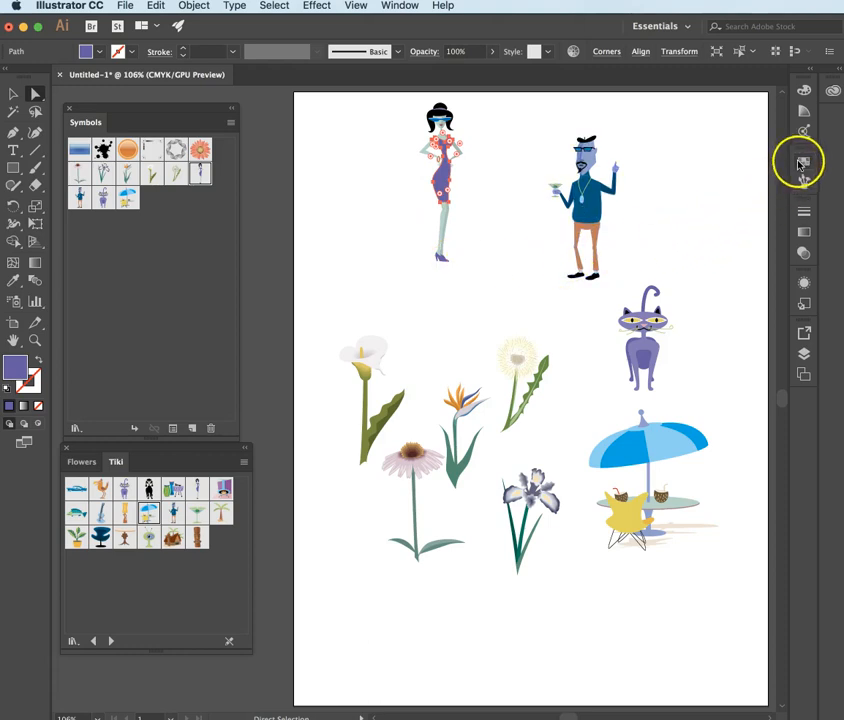
click(804, 160)
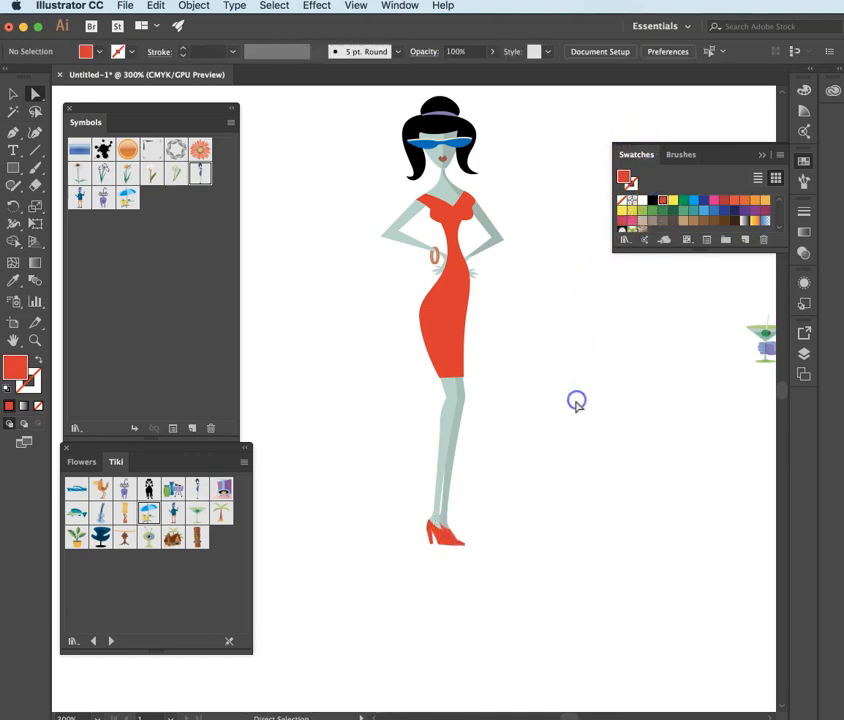
mouse_move(490, 140)
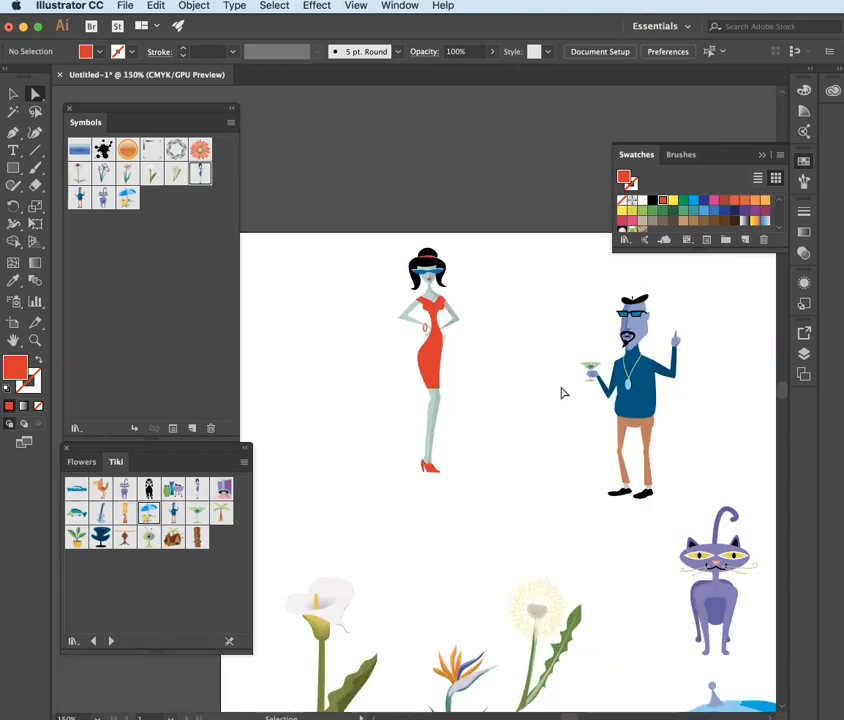
Step: Recolour the Tiki man's blue shirt brown from the swatches, then deselect him
click(620, 388)
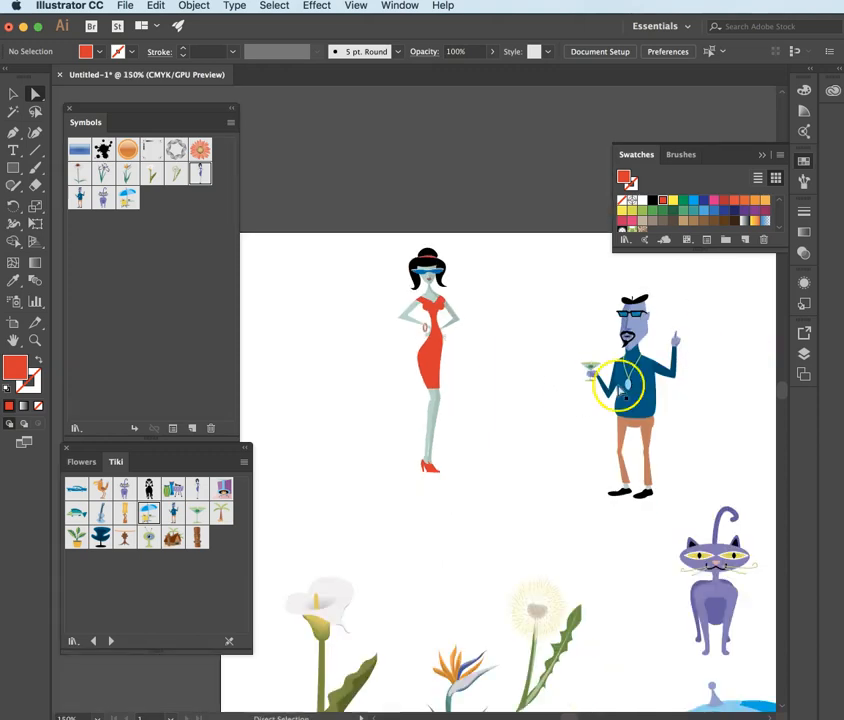
click(630, 396)
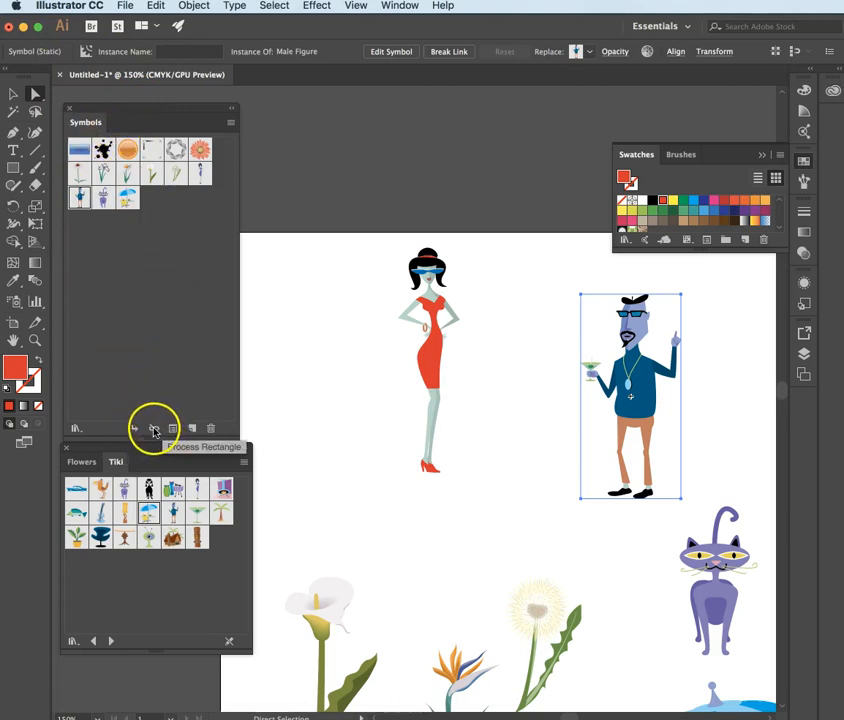
mouse_move(156, 408)
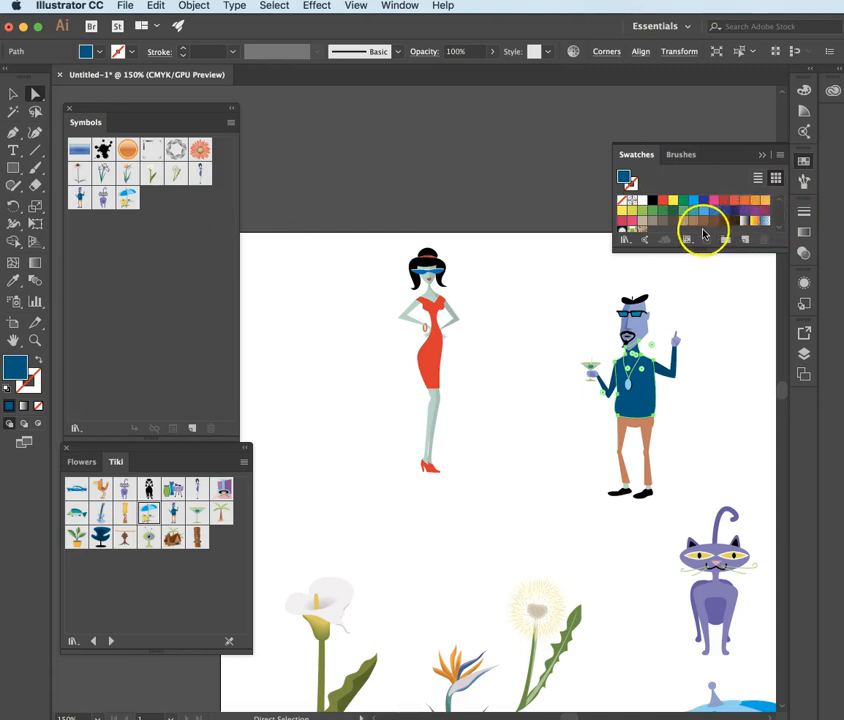
mouse_move(718, 296)
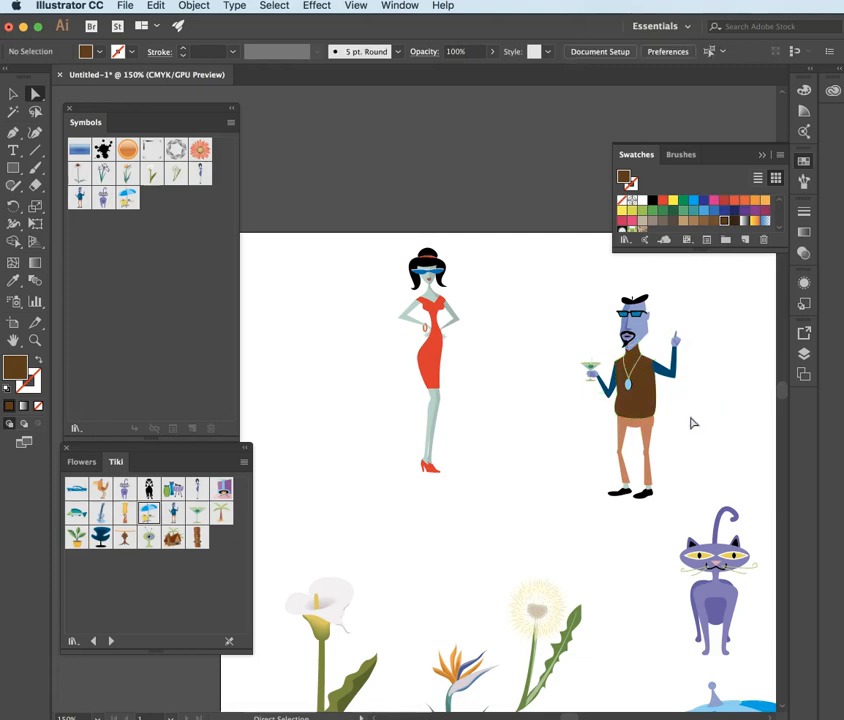
click(650, 372)
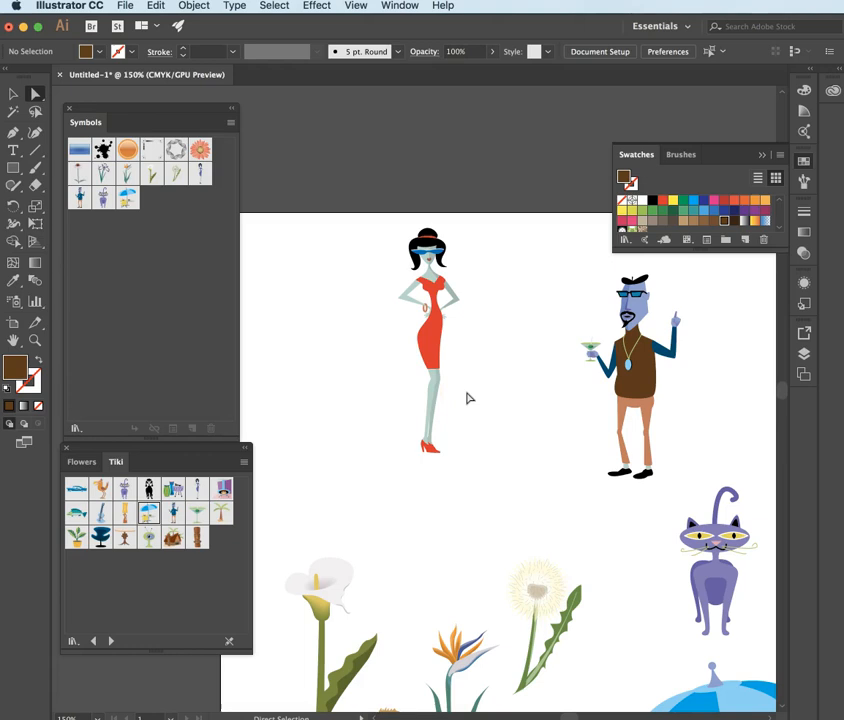
mouse_move(344, 238)
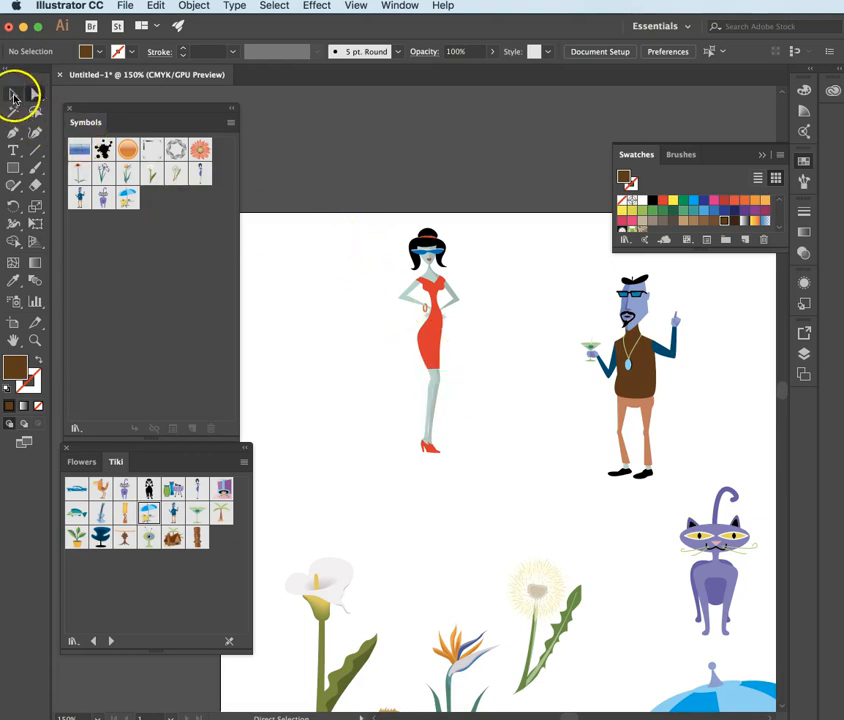
Step: Move the symbol library aside and group the woman's parts via Object > Group
click(14, 94)
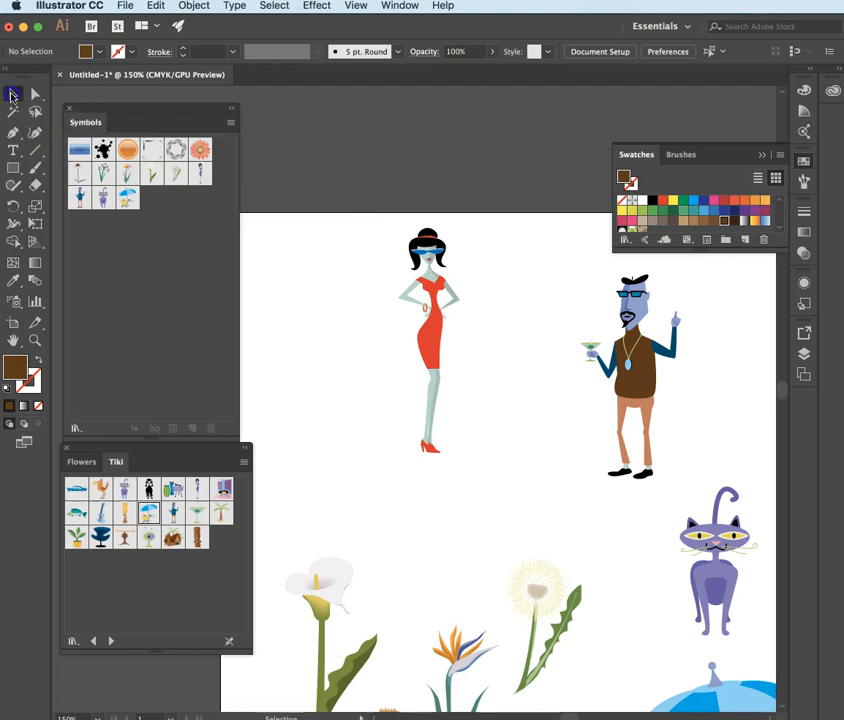
mouse_move(480, 388)
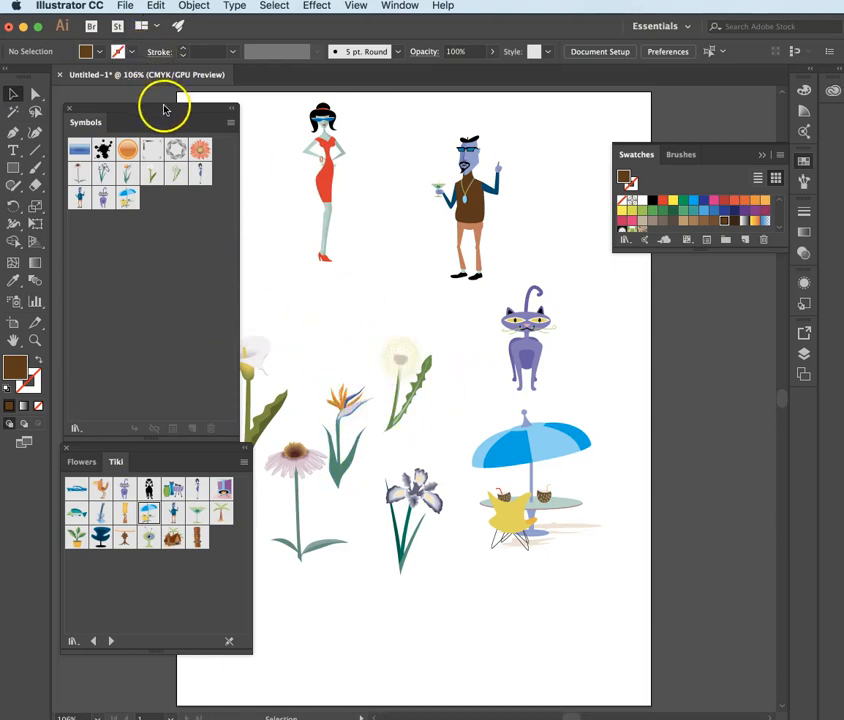
drag(164, 108, 708, 308)
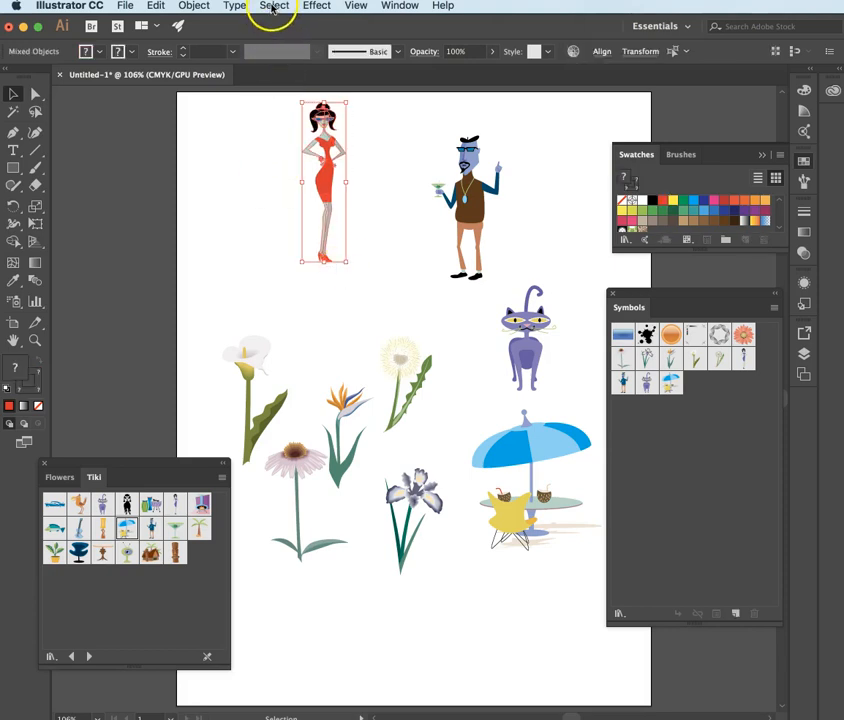
click(194, 8)
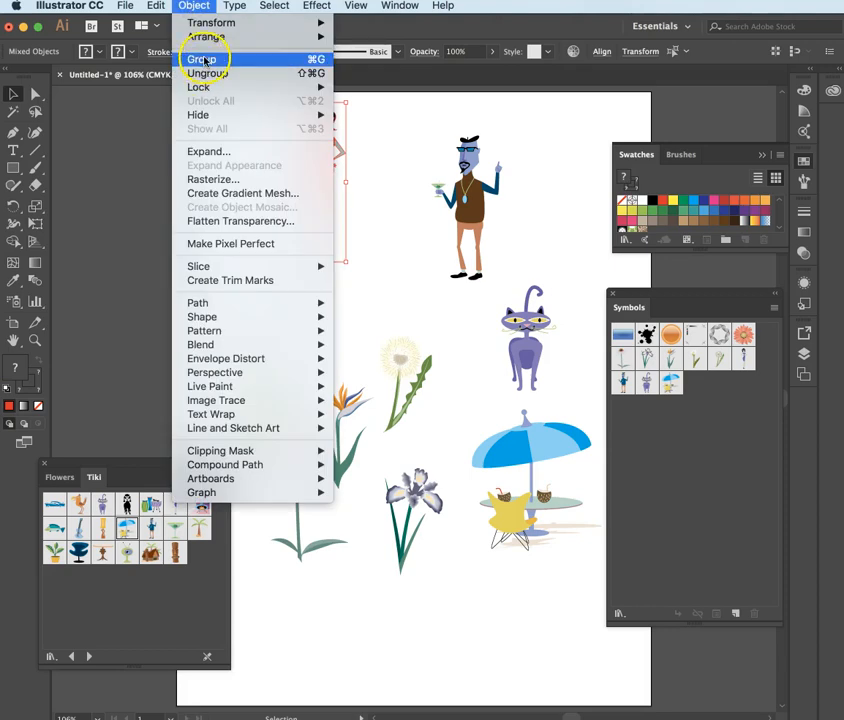
click(202, 58)
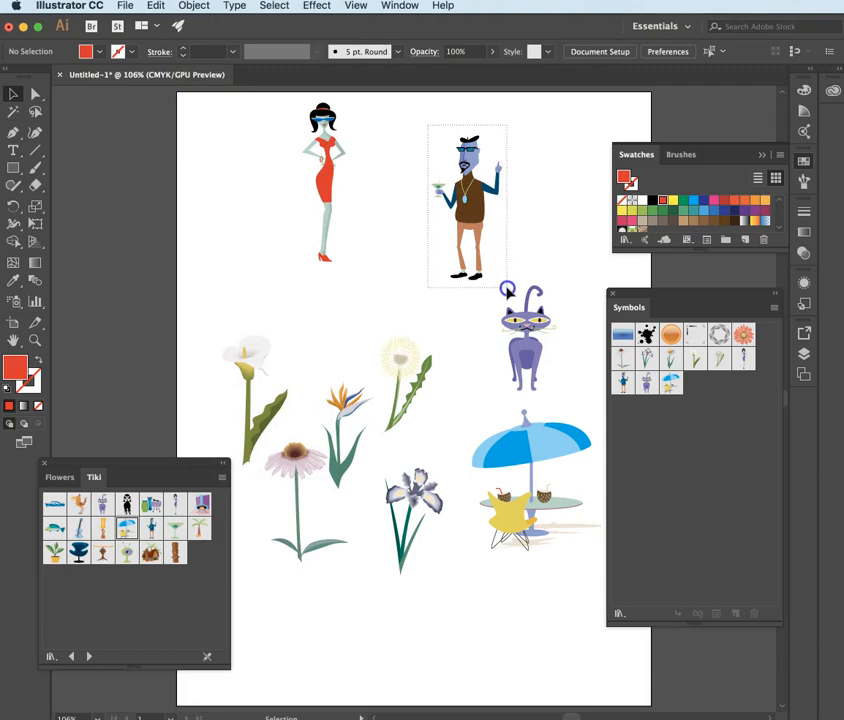
click(194, 6)
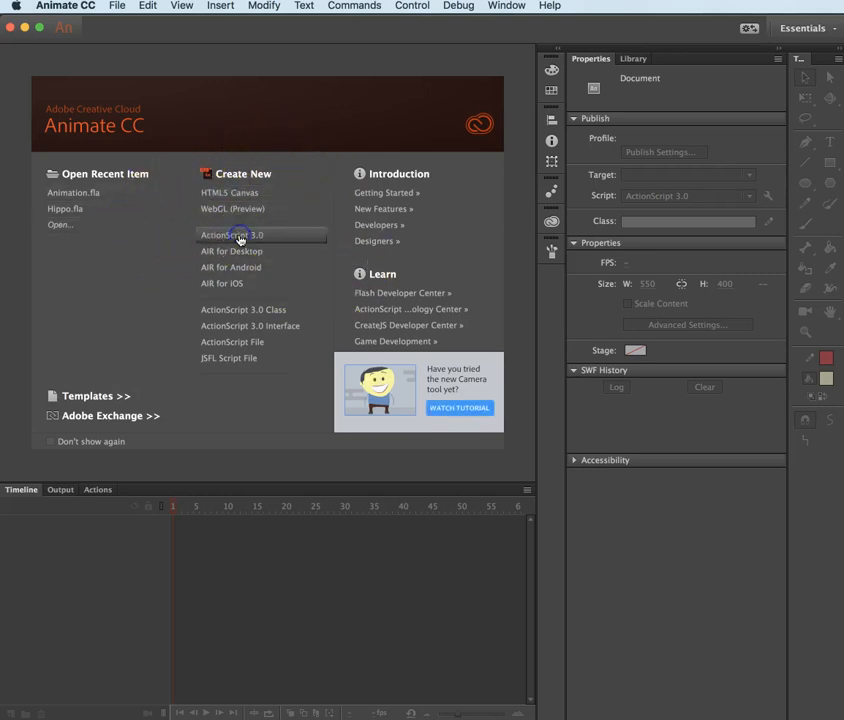
Step: Create a new blank ActionScript 3.0 document from the Animate welcome screen
click(232, 236)
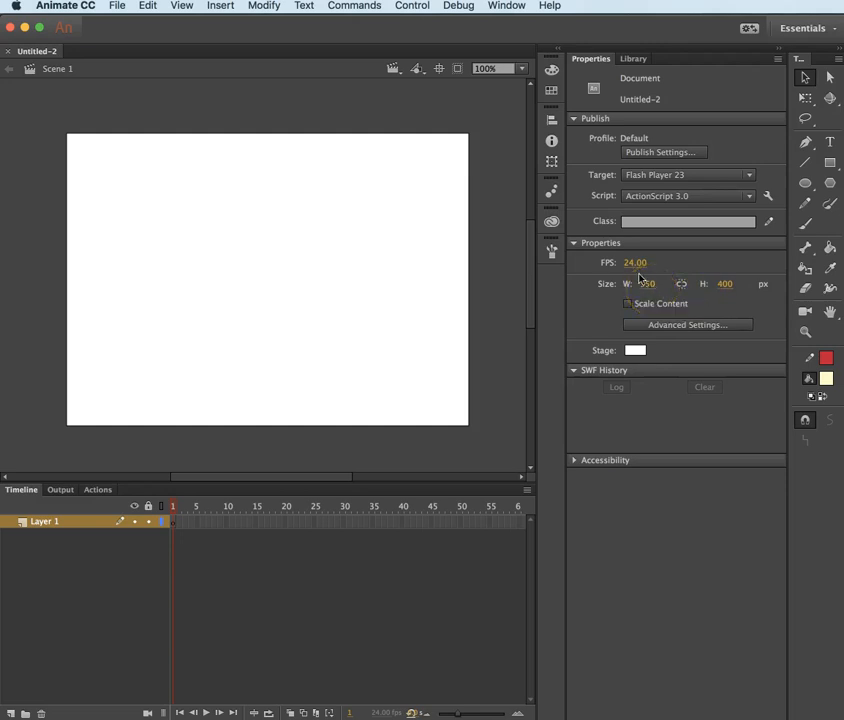
mouse_move(636, 262)
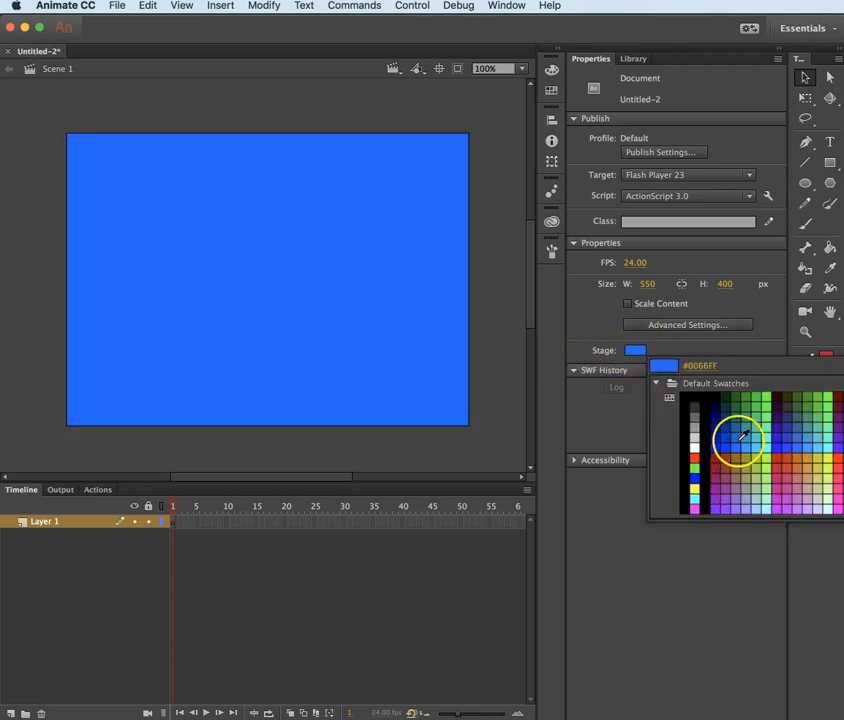
Step: Try several blues for the stage colour and settle on a light sky blue
click(732, 424)
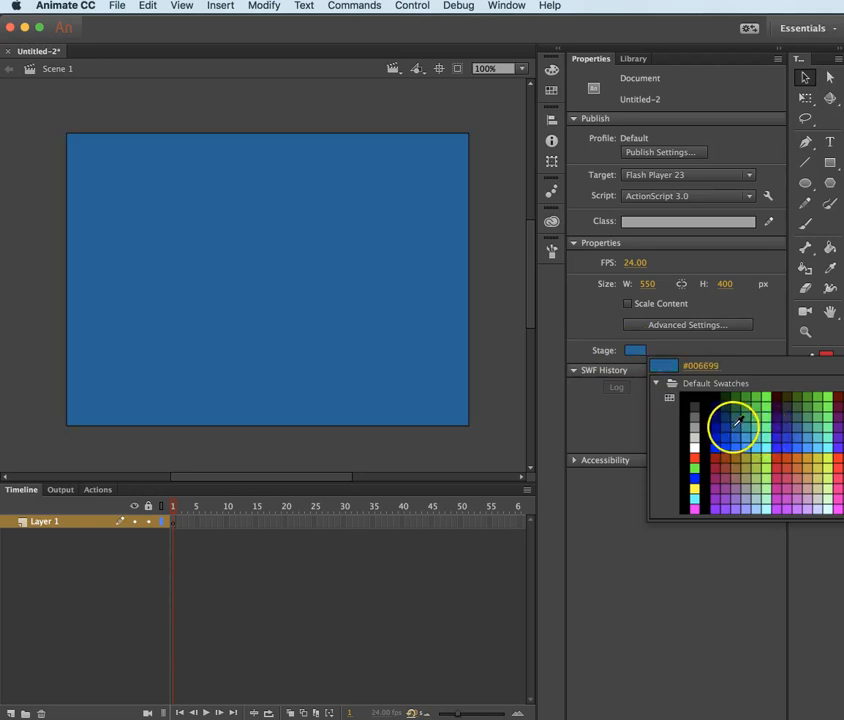
click(728, 430)
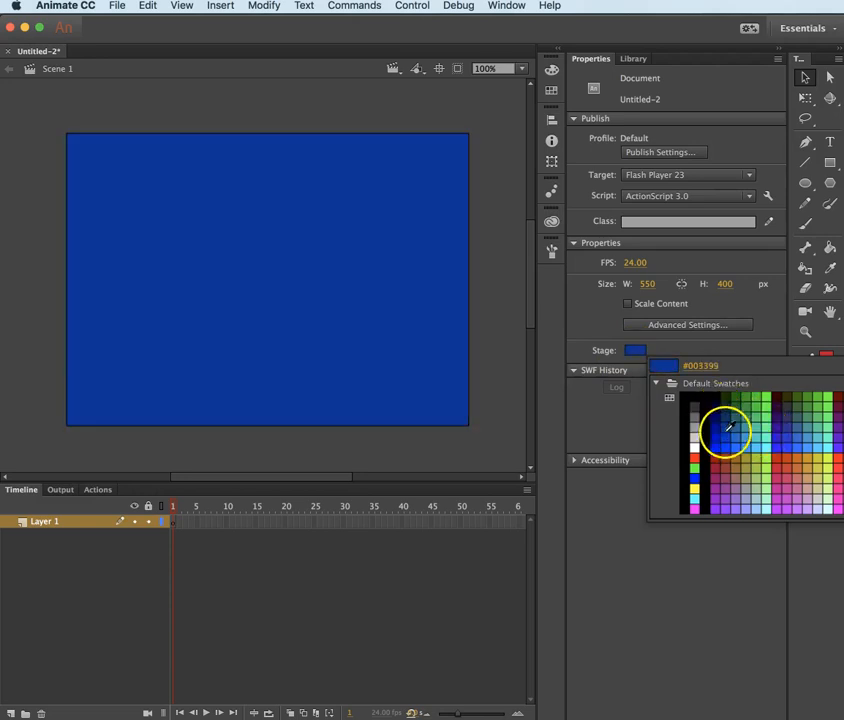
click(728, 448)
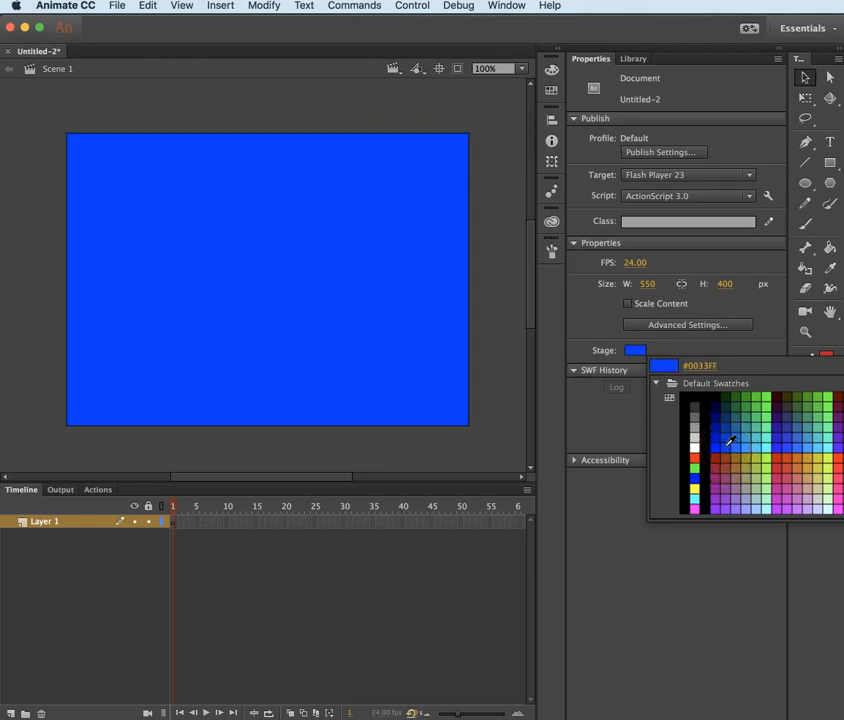
click(740, 440)
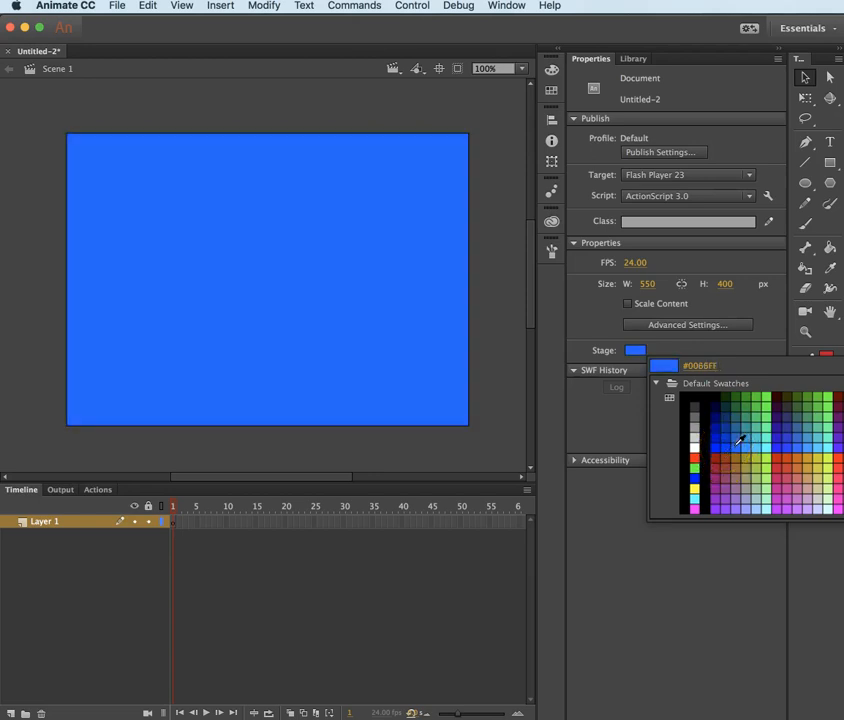
click(748, 442)
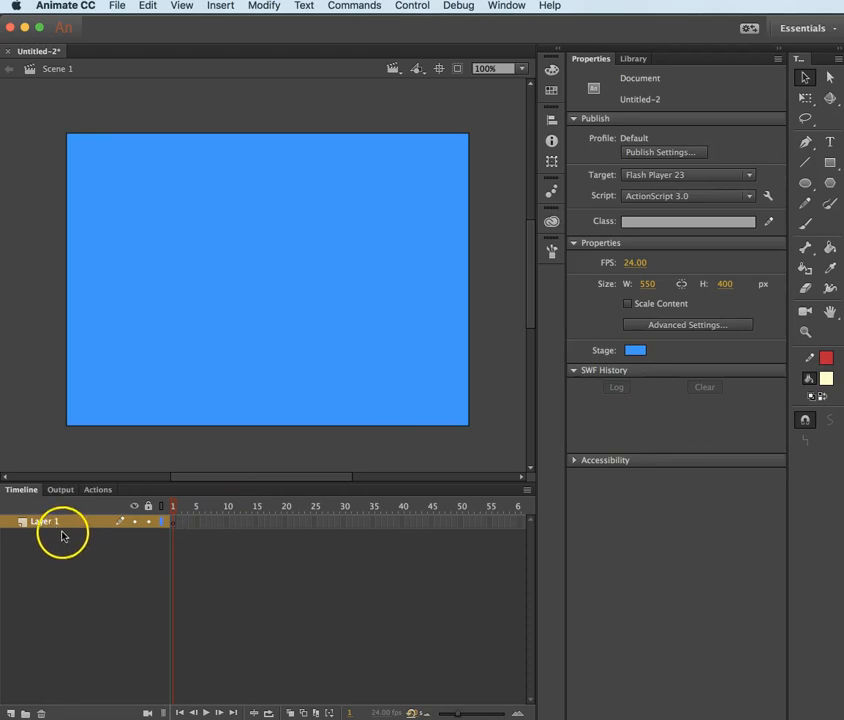
click(48, 520)
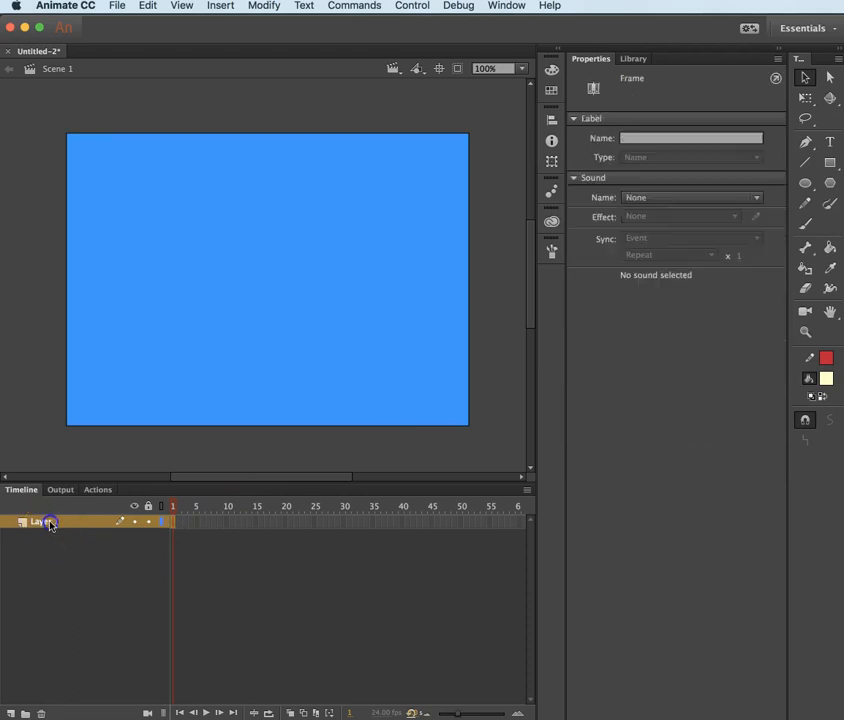
double_click(38, 520)
text(Background)
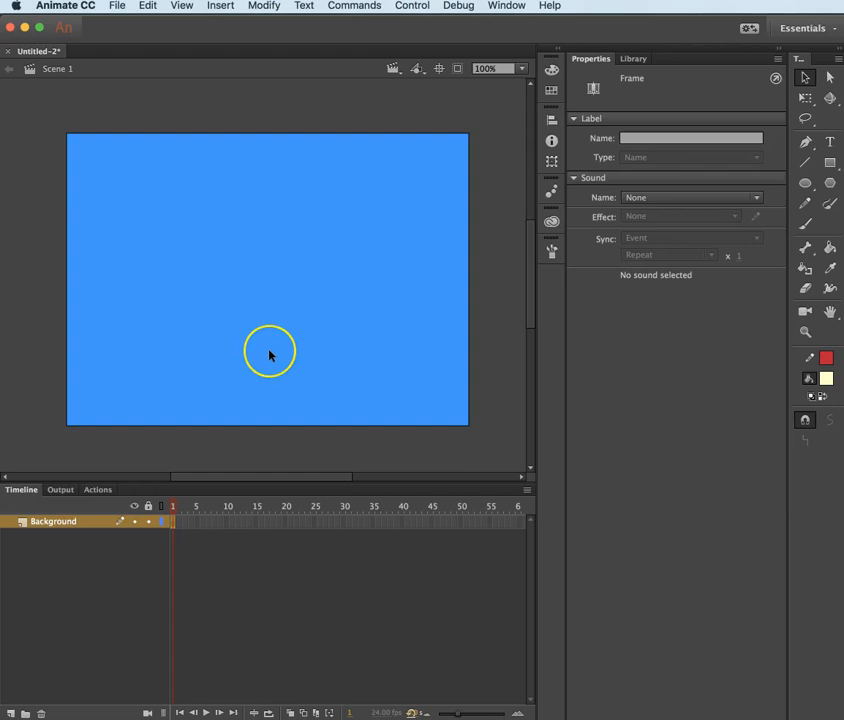
mouse_move(292, 344)
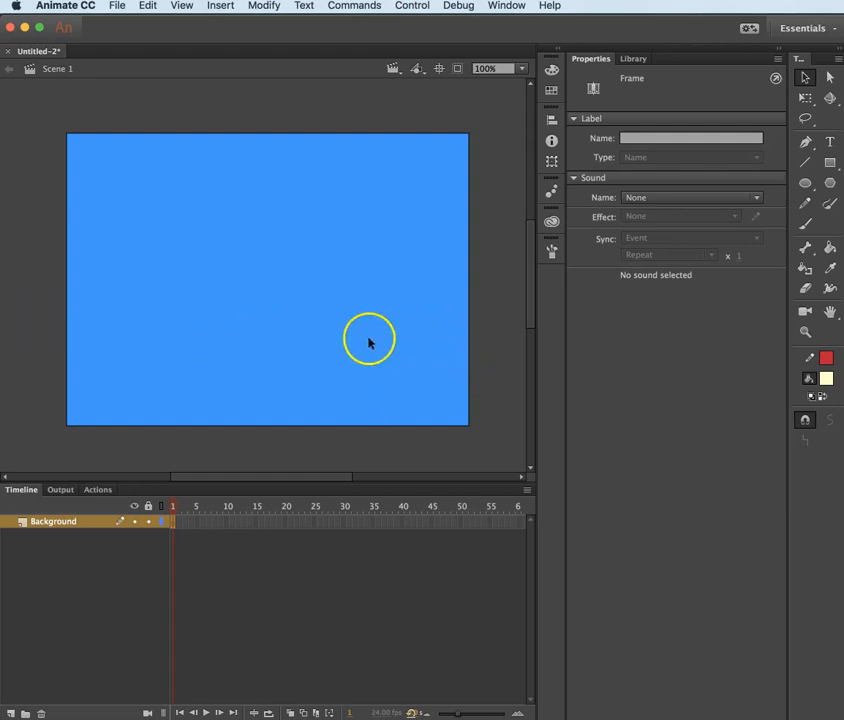
mouse_move(352, 258)
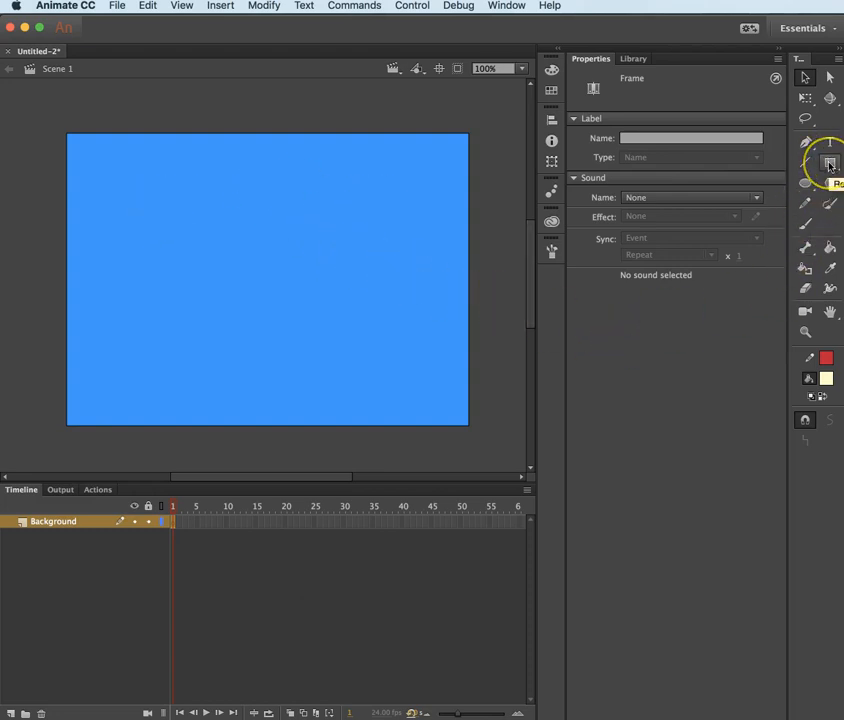
Step: Draw a rectangle spanning the bottom of the stage as the ground
click(830, 164)
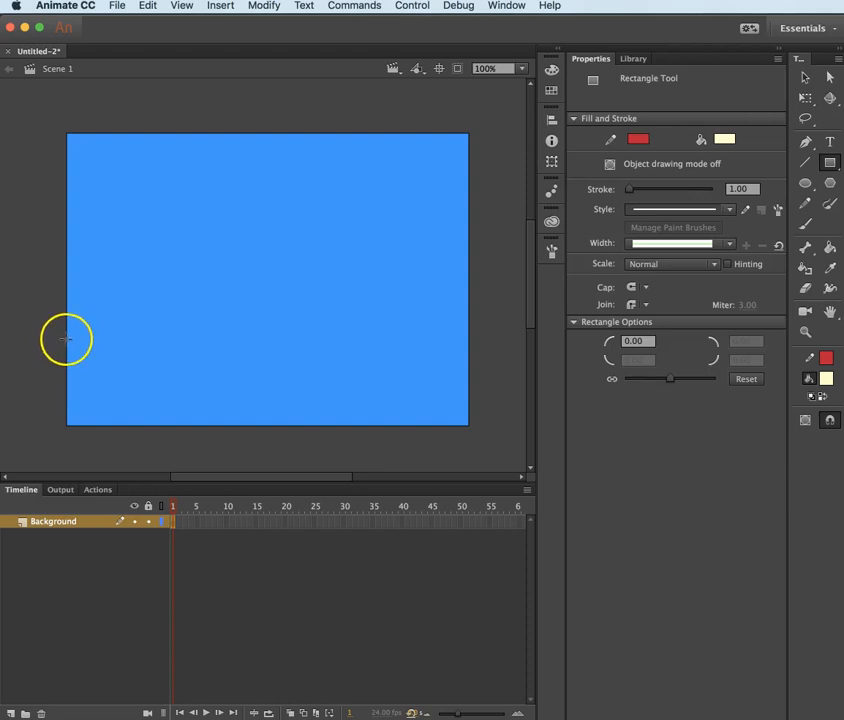
drag(64, 340, 344, 392)
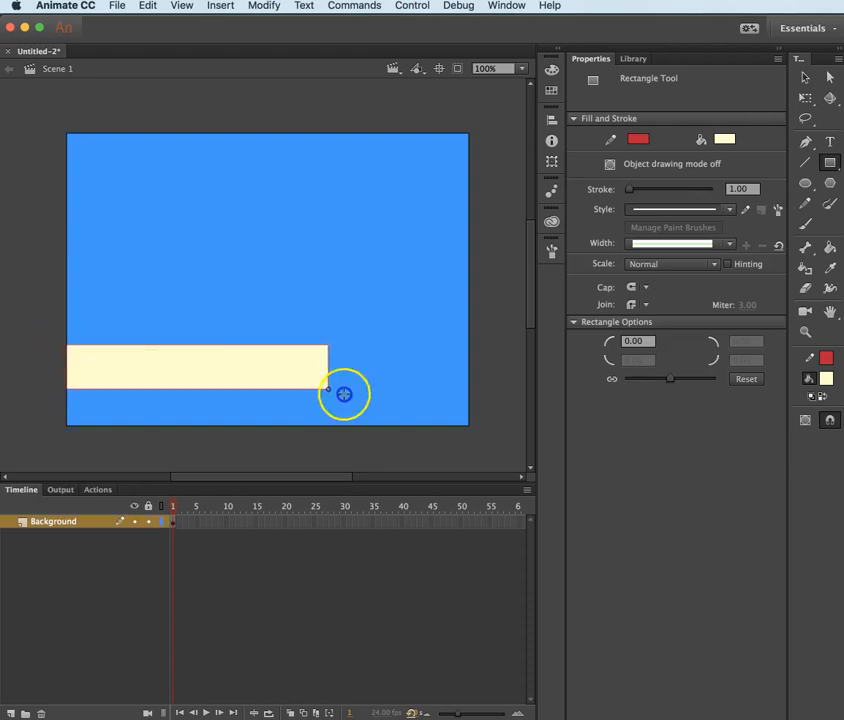
drag(344, 392, 468, 426)
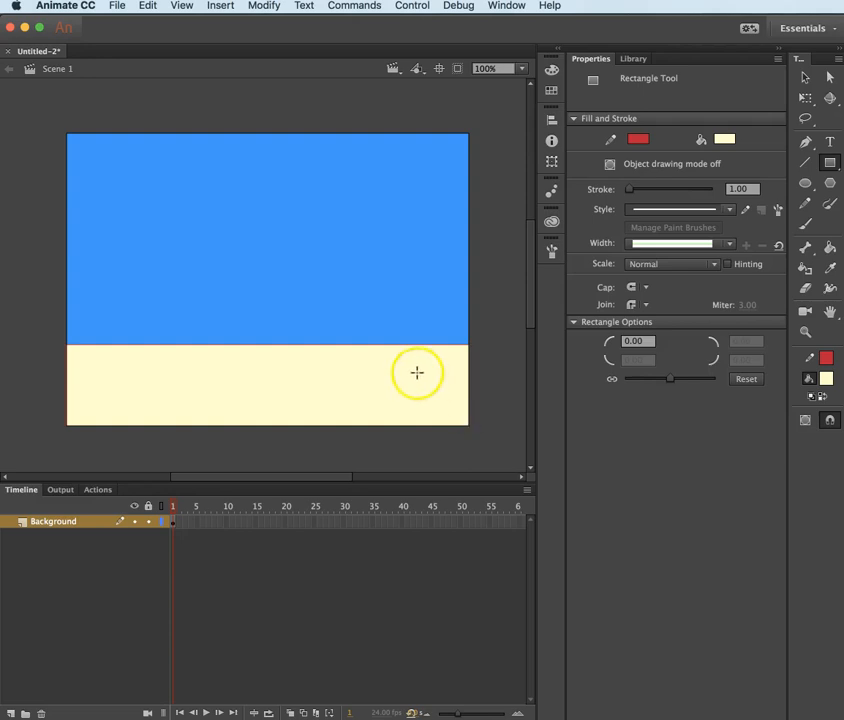
Step: Give the ground rectangle a dark green fill and deselect it
click(806, 76)
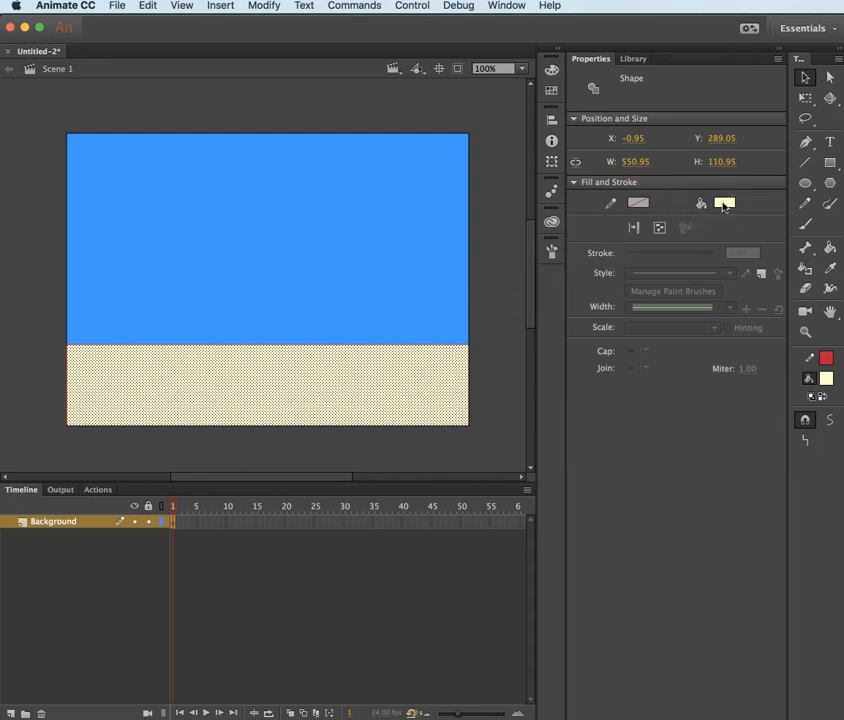
mouse_move(724, 204)
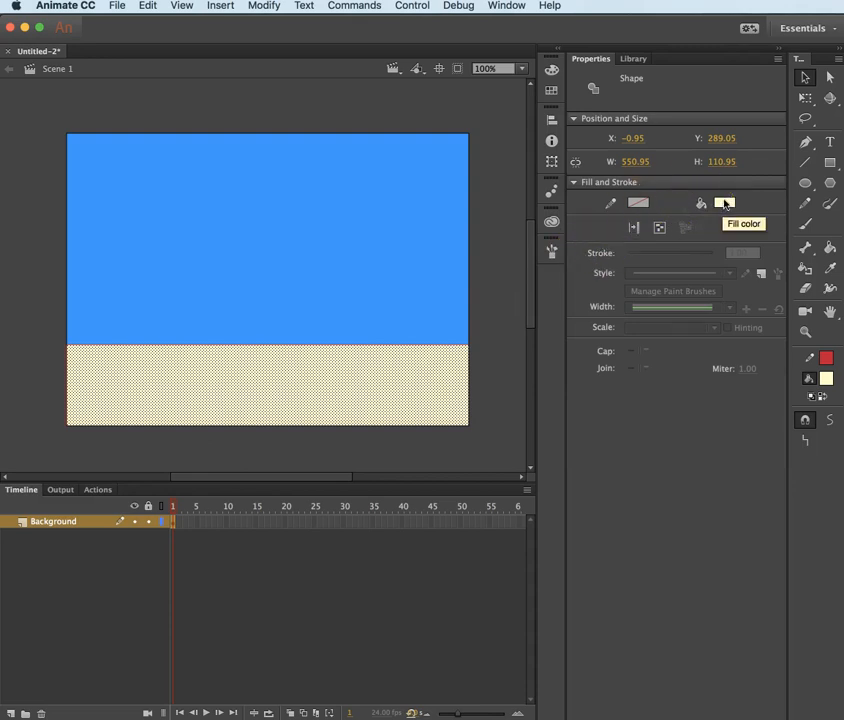
click(724, 204)
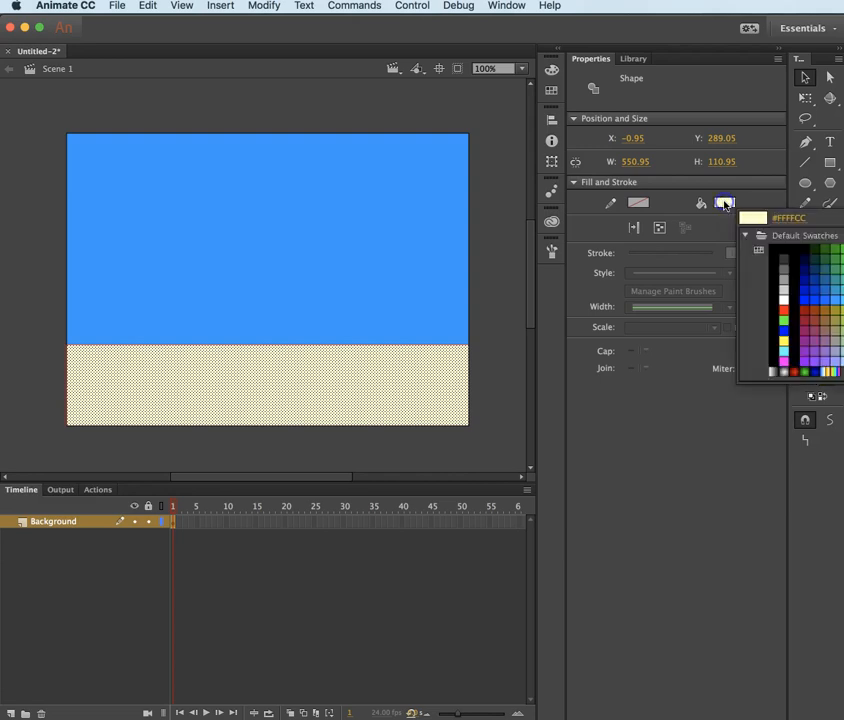
click(828, 262)
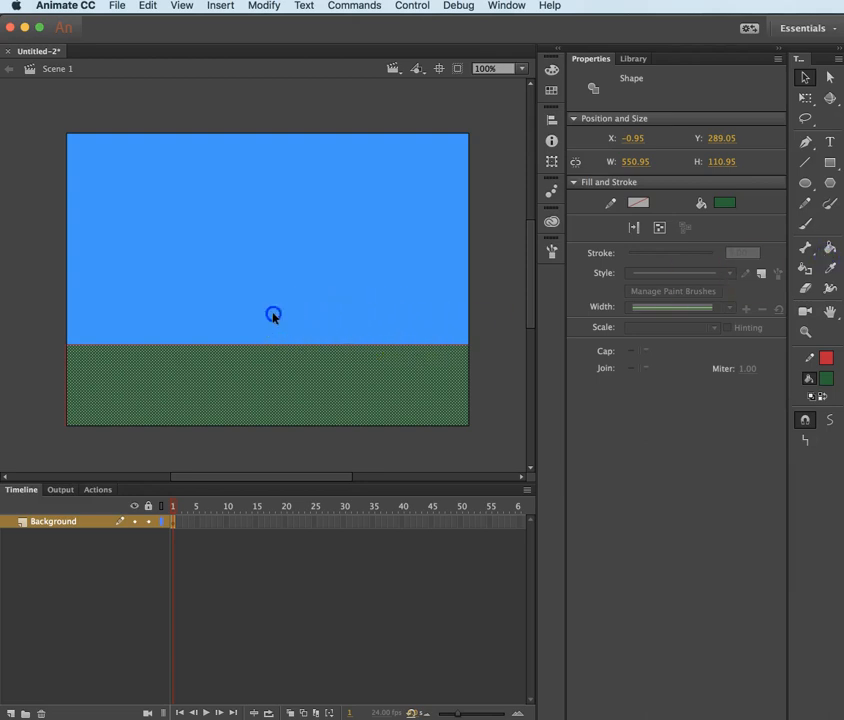
click(188, 352)
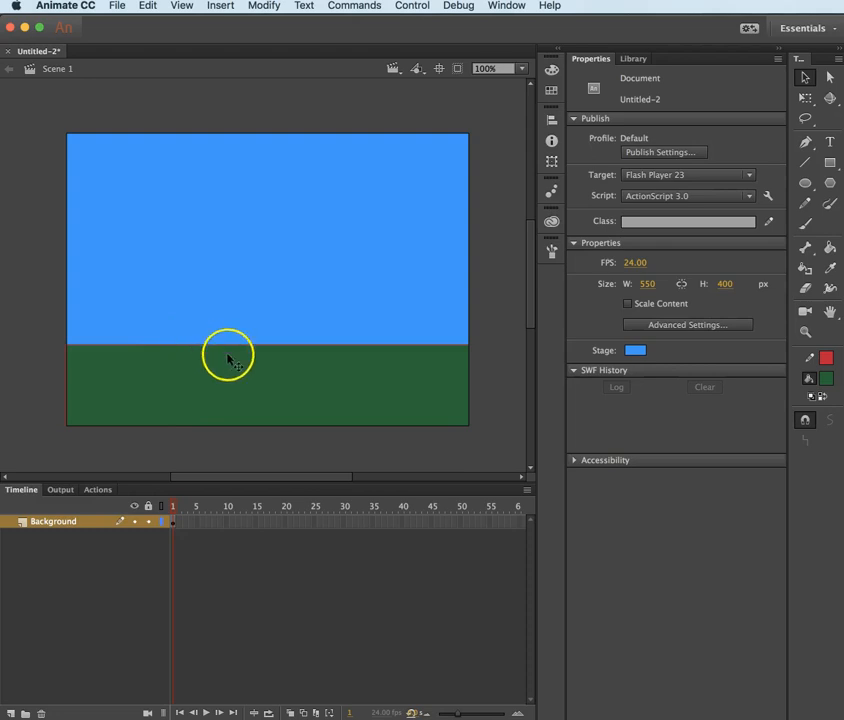
mouse_move(372, 350)
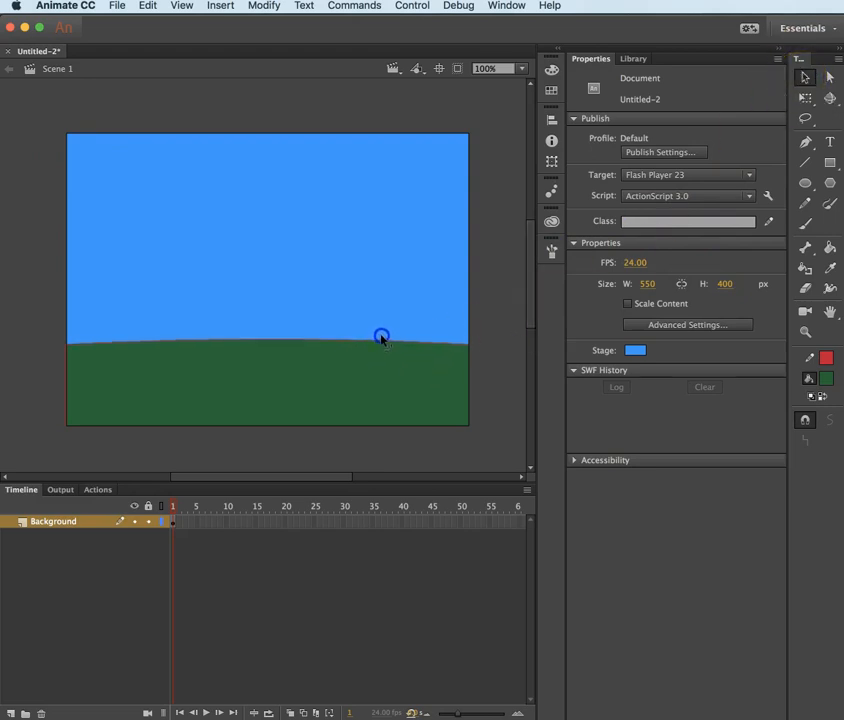
Step: Bend the ground's top edge into a hill rising at the left
drag(380, 336, 238, 320)
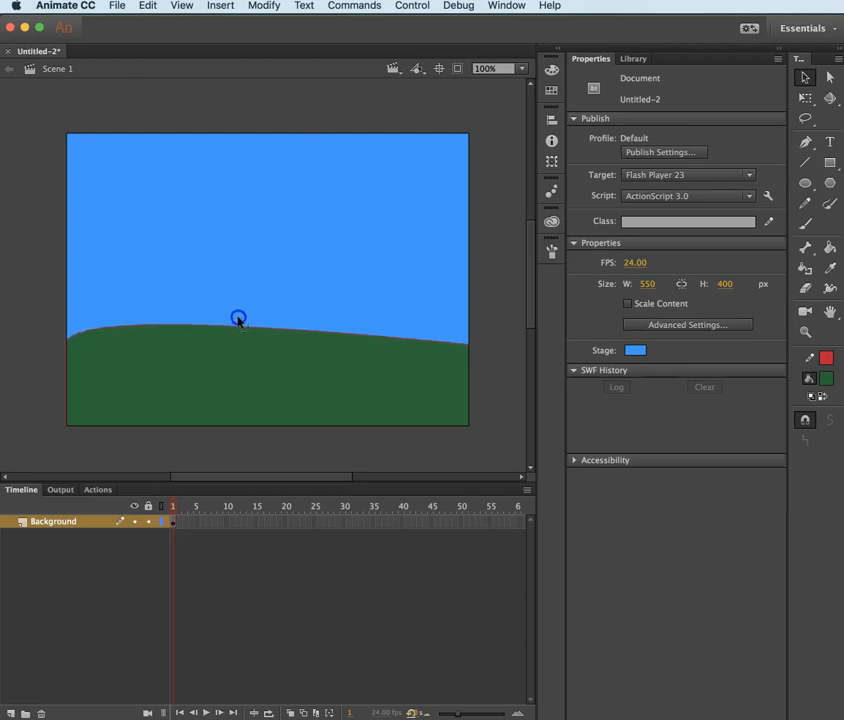
drag(238, 320, 202, 296)
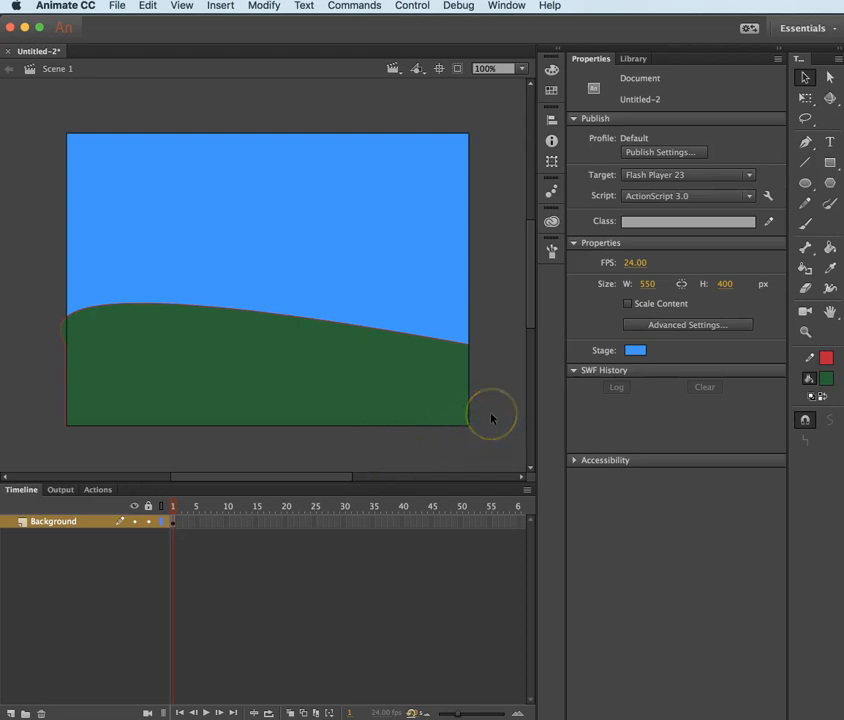
mouse_move(62, 510)
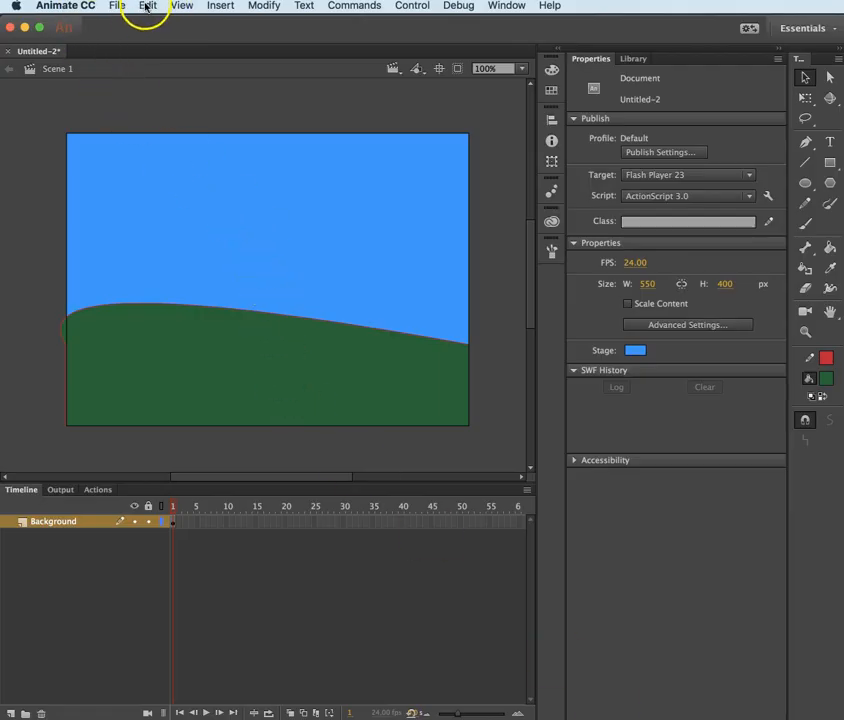
Step: Paste the calla lily in centre using AI File Importer preferences
click(148, 6)
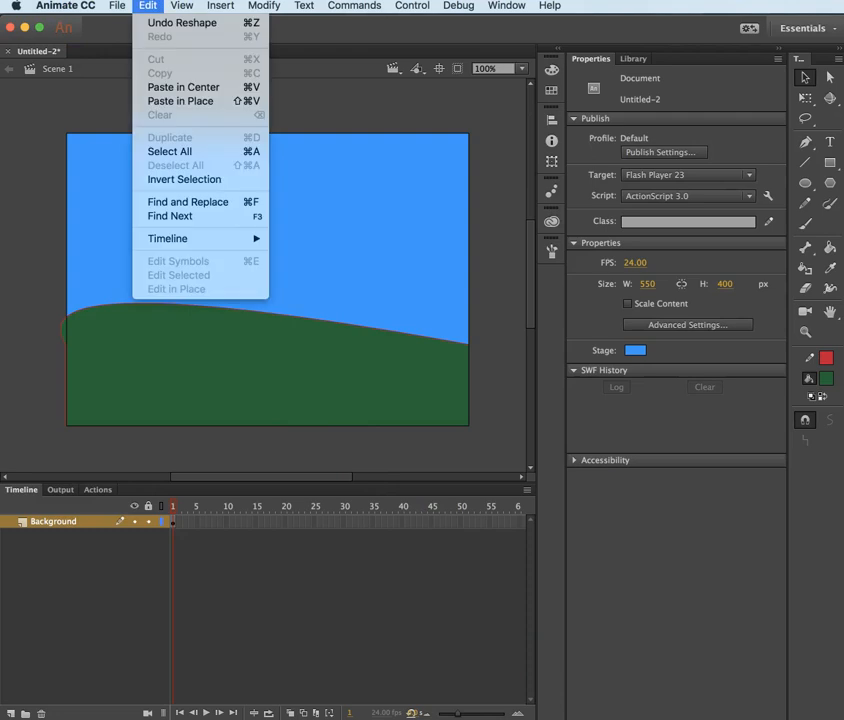
mouse_move(184, 88)
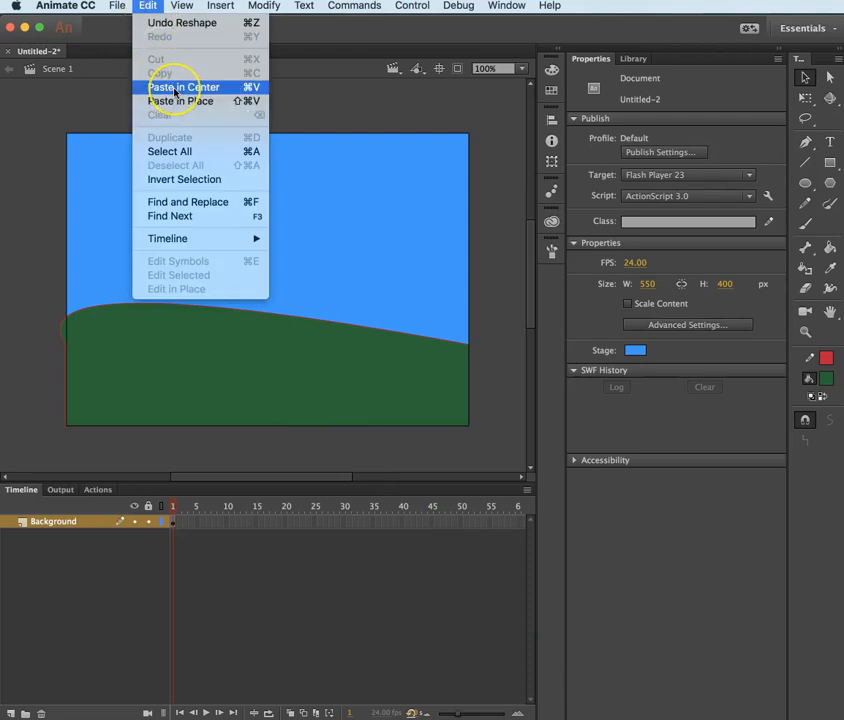
click(184, 88)
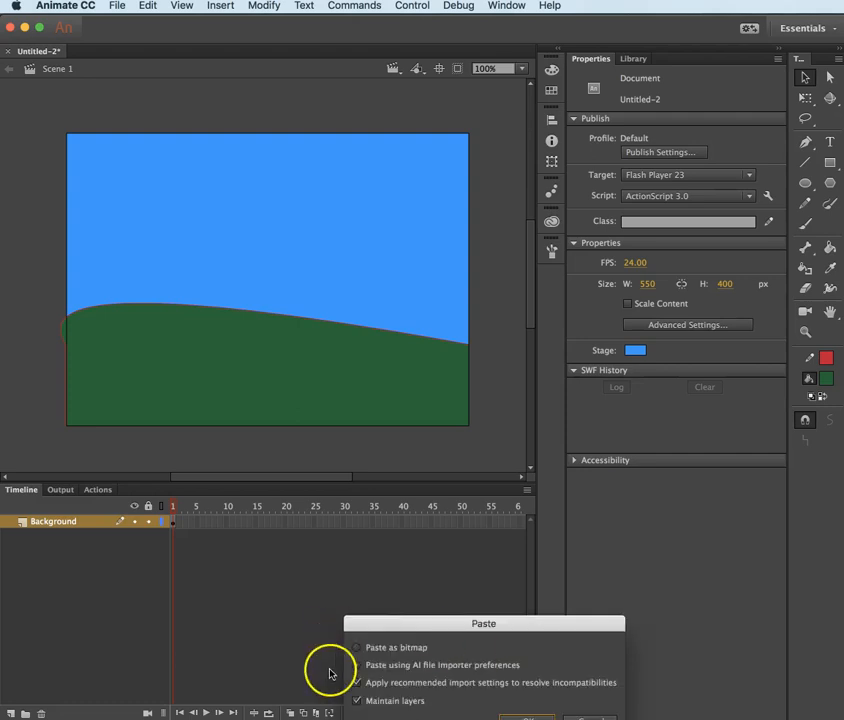
click(356, 664)
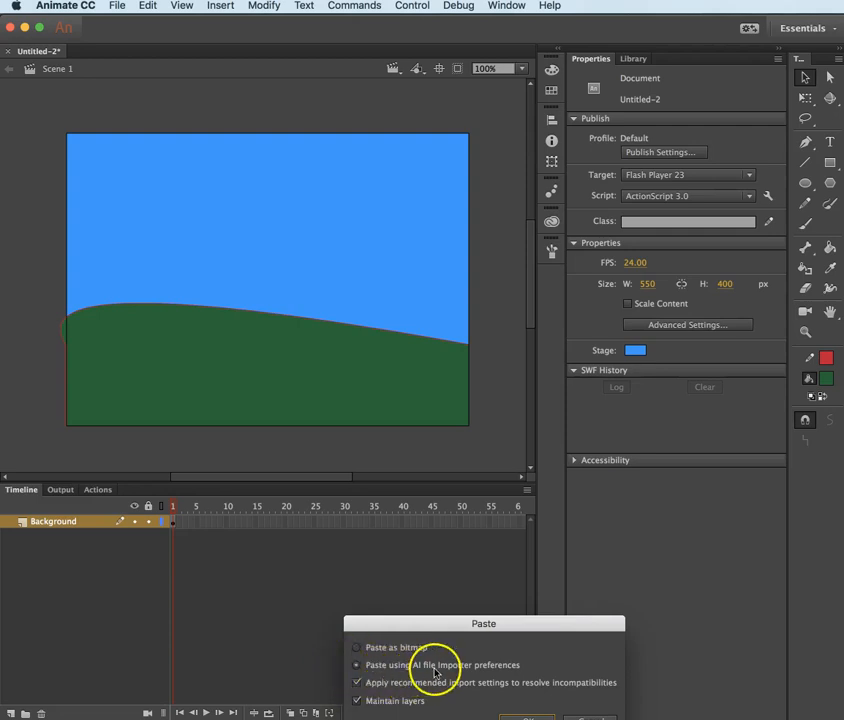
mouse_move(470, 672)
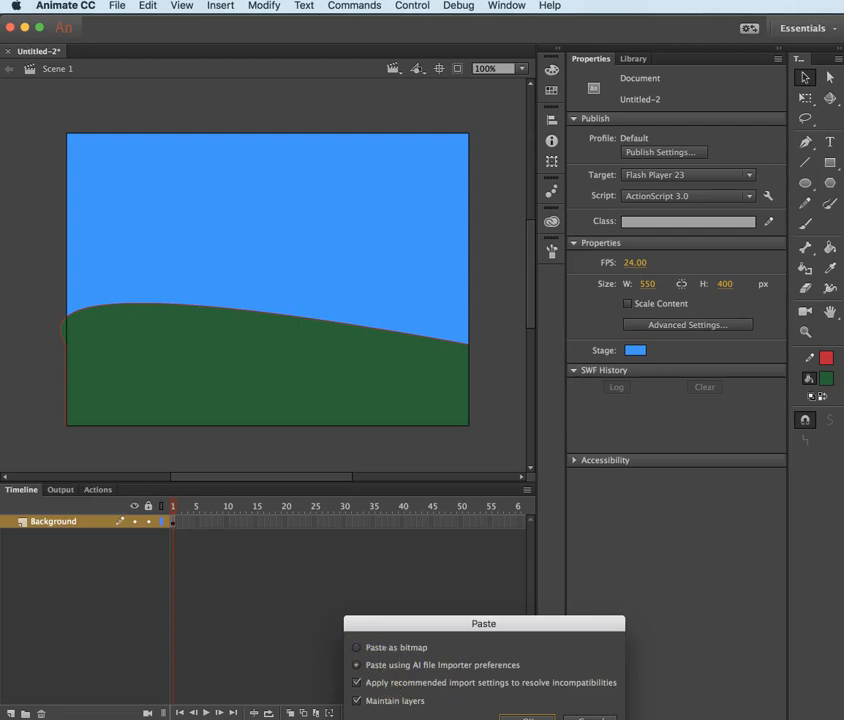
click(528, 718)
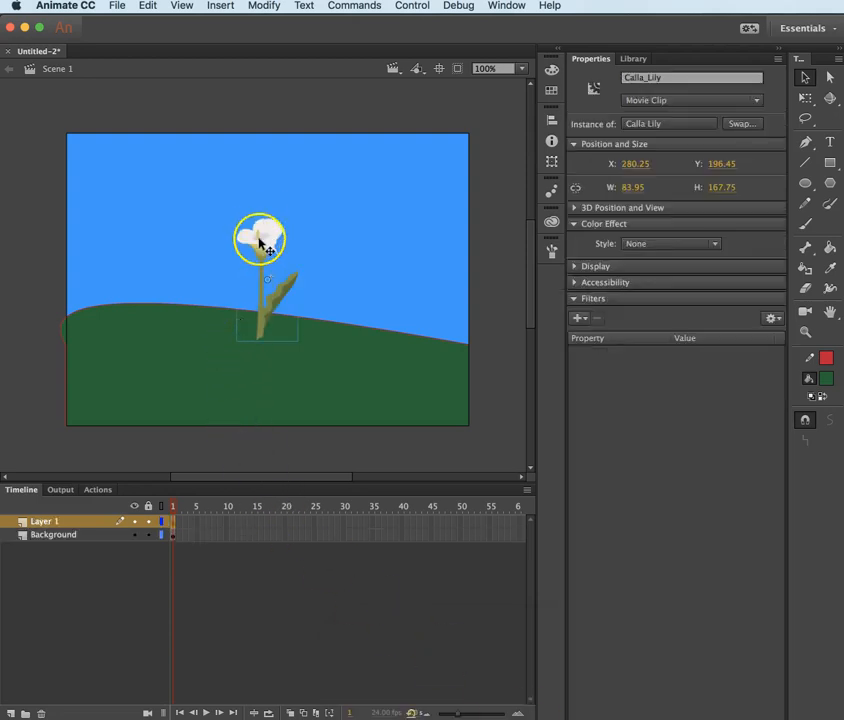
Step: Move the calla lily onto the left, higher side of the hill
drag(260, 240, 304, 304)
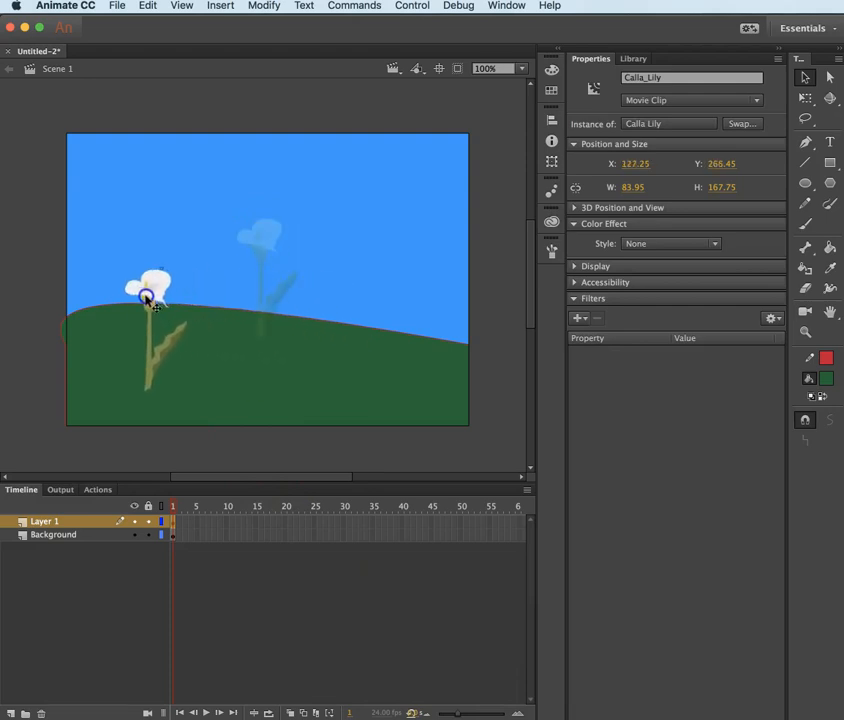
drag(148, 298, 110, 304)
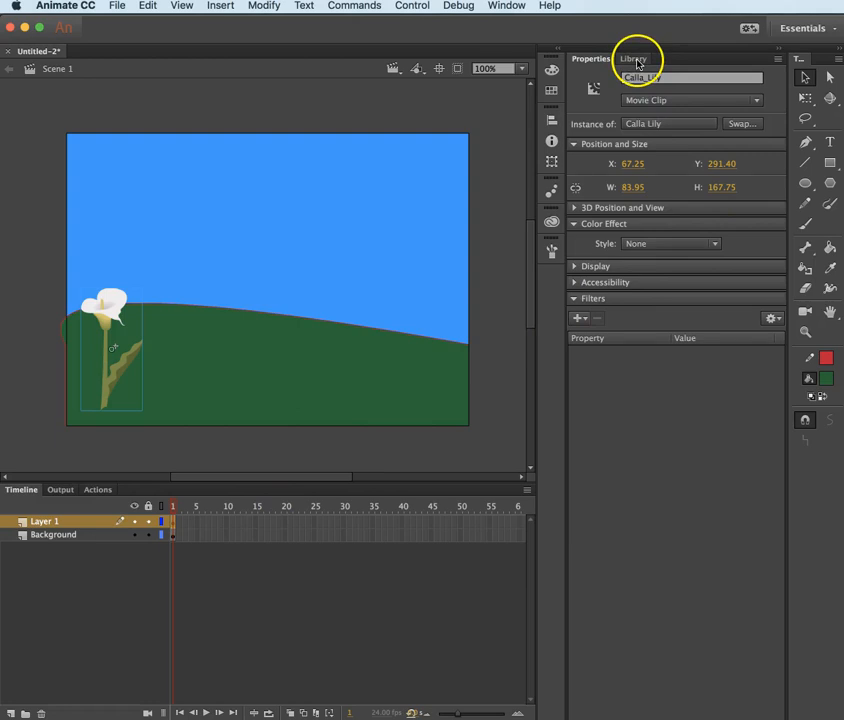
Step: Browse the Library's FlashAICB Illustrator Symbols folder, previewing Calla Lily and the deleted symbols
click(632, 58)
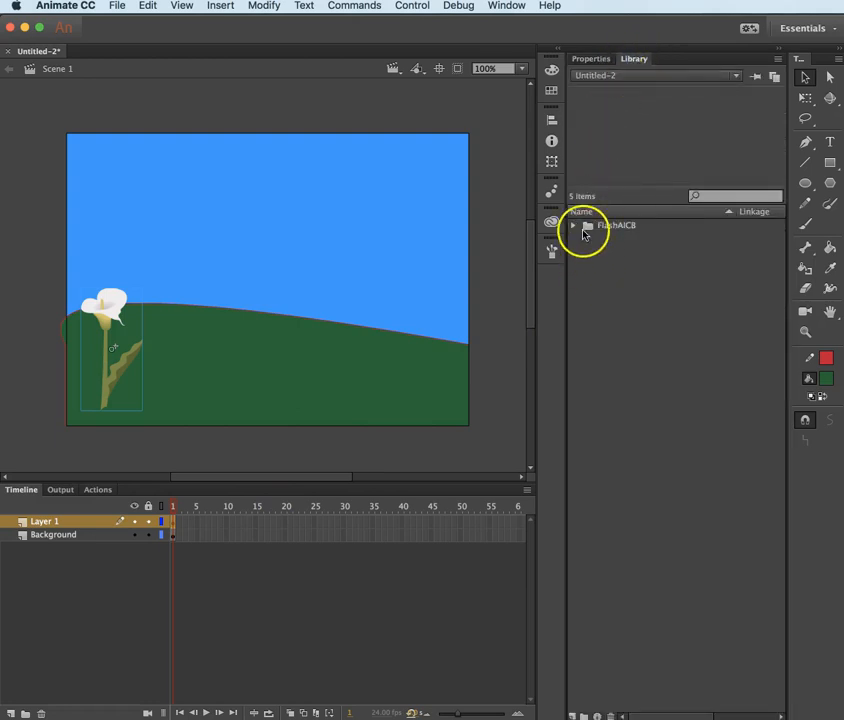
click(574, 224)
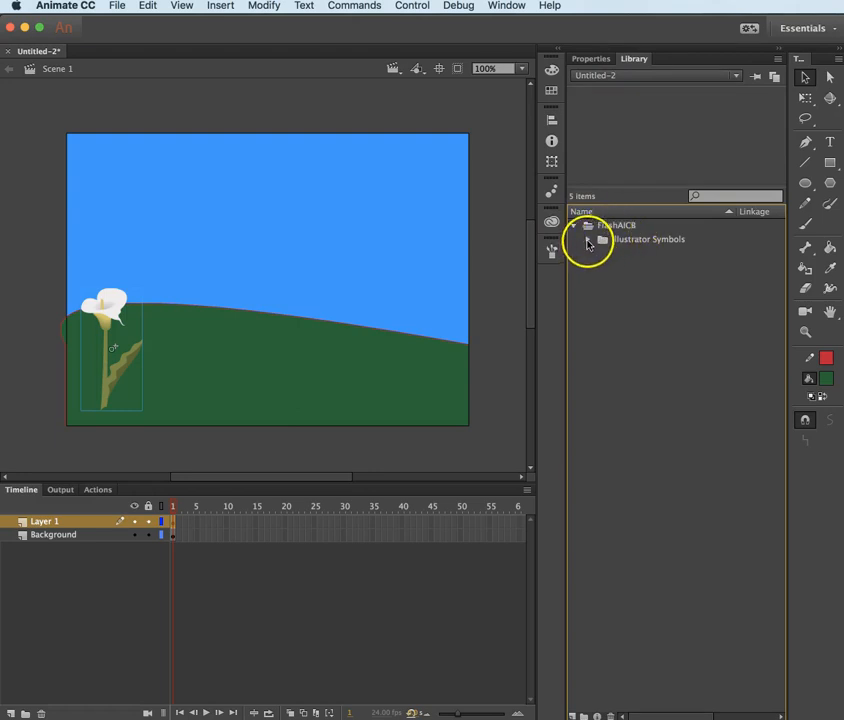
click(602, 240)
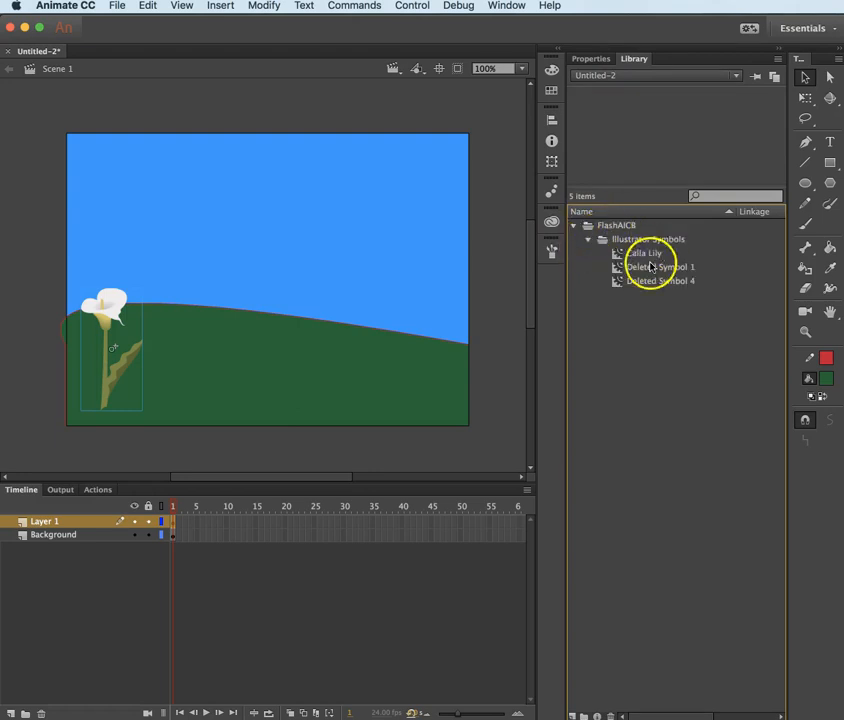
click(644, 252)
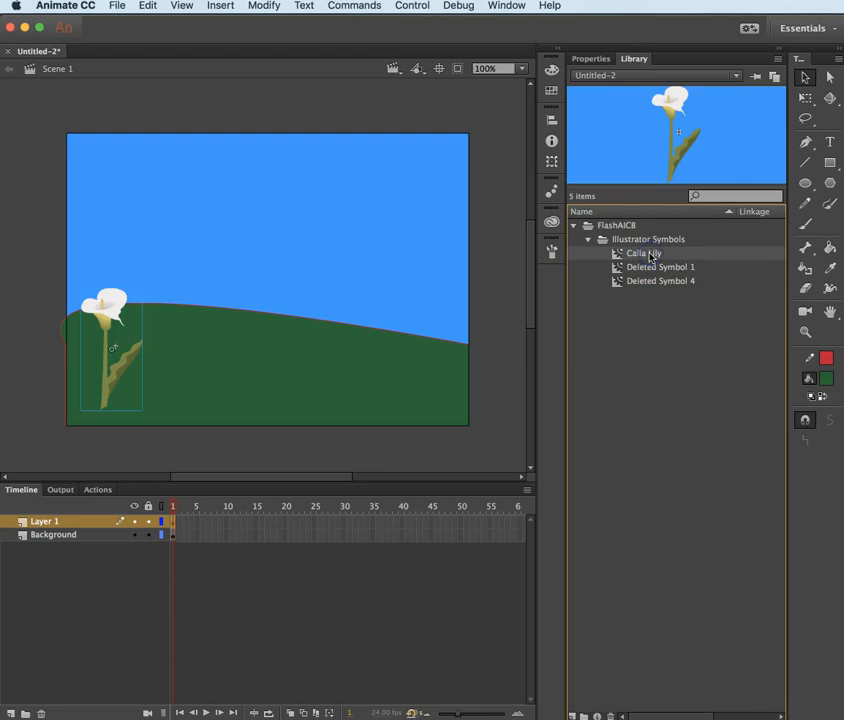
click(660, 268)
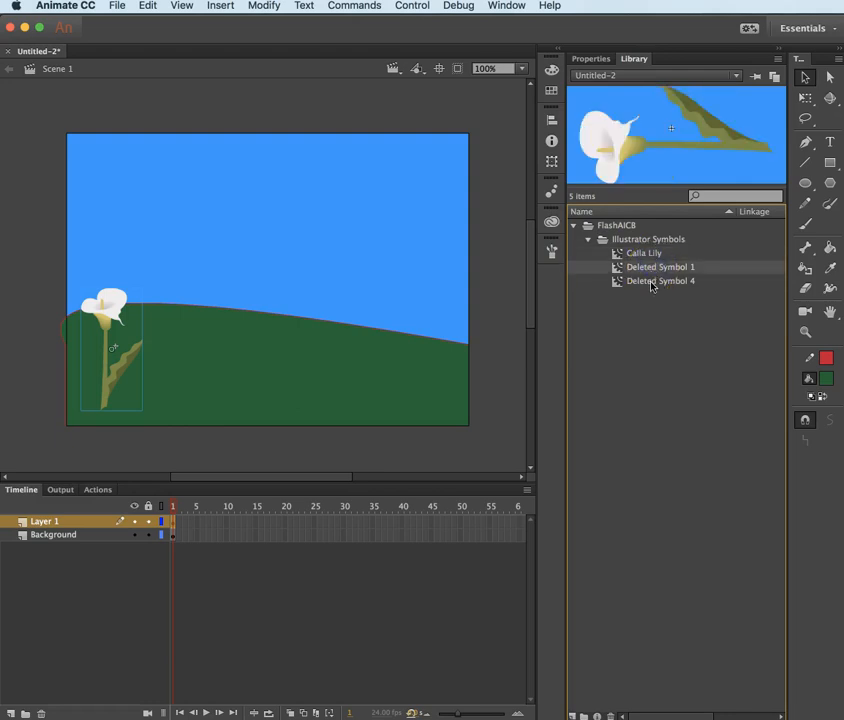
click(644, 252)
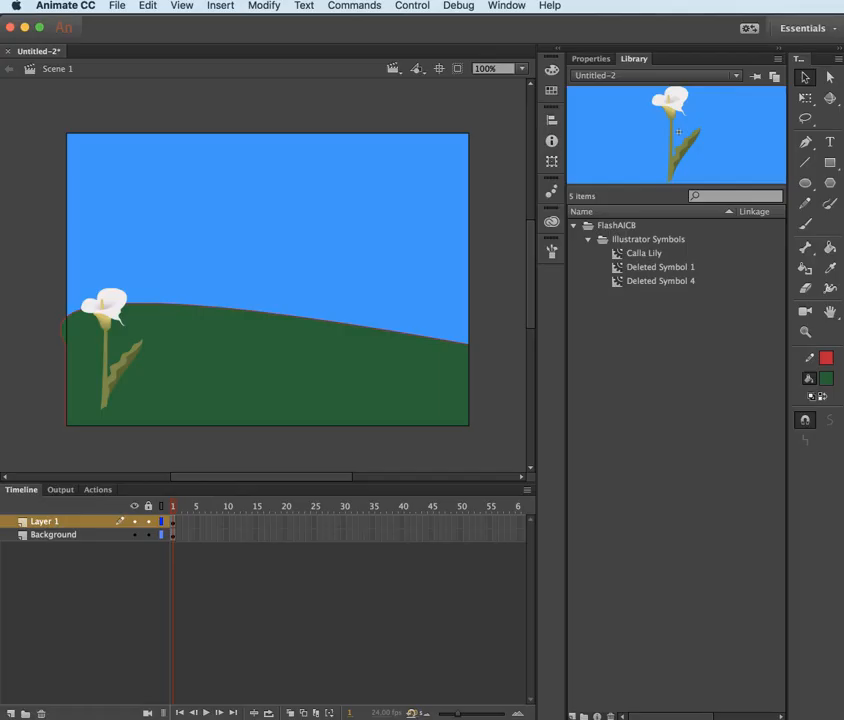
click(148, 6)
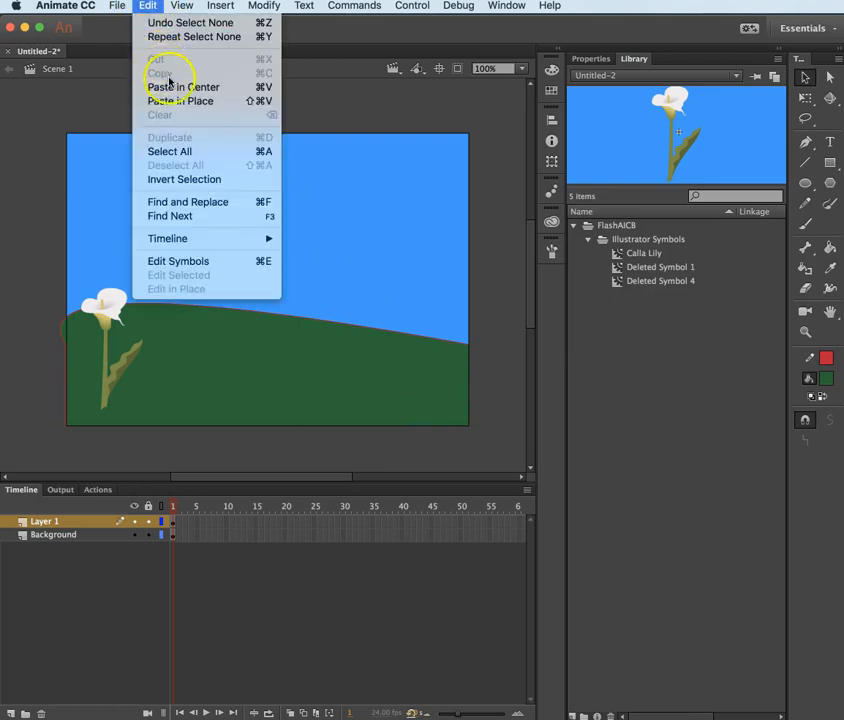
Step: Paste the picnic table in centre with Maintain layers, onto its own layer
click(182, 88)
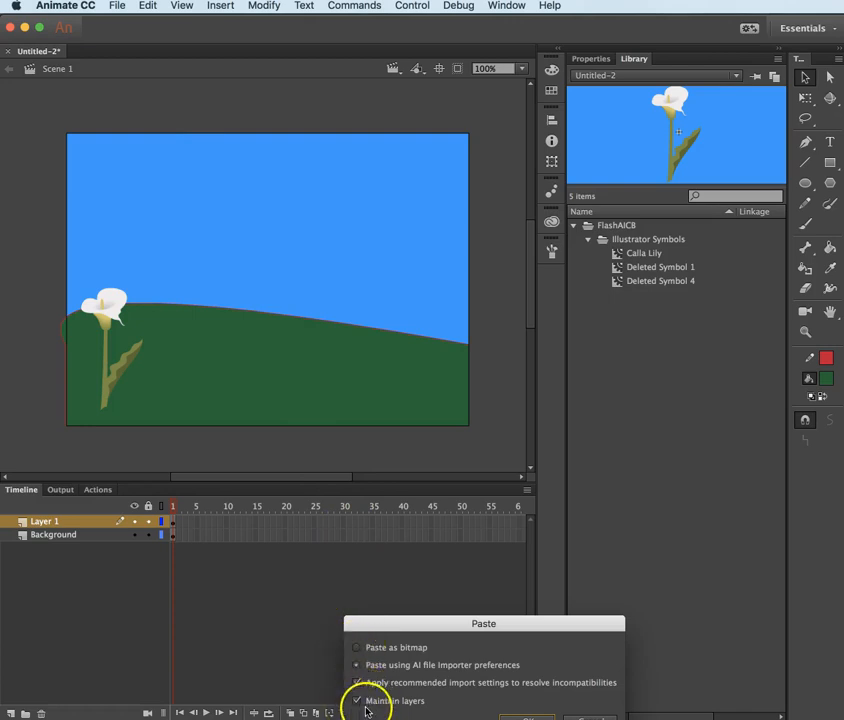
click(528, 716)
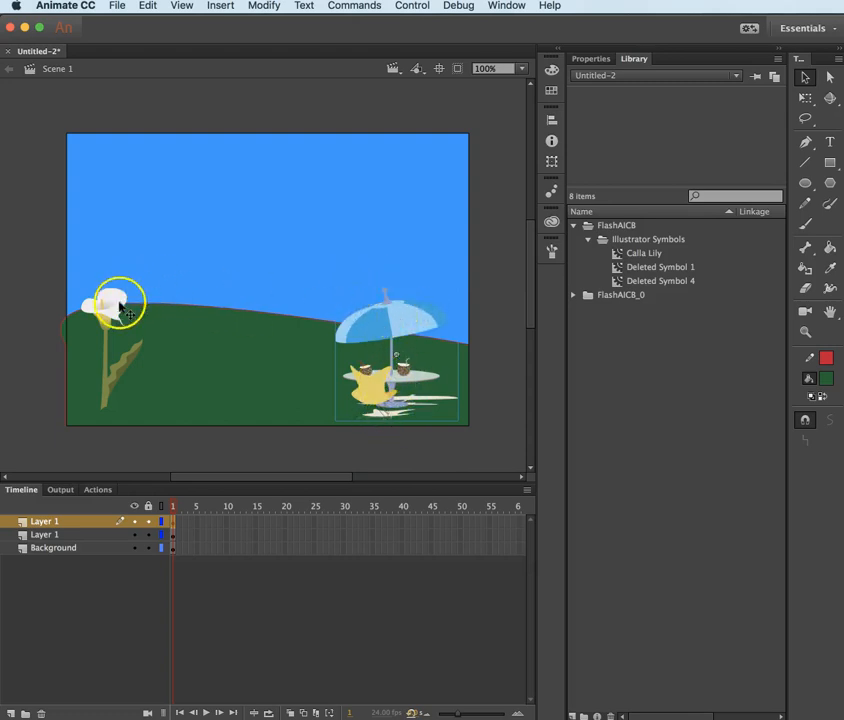
mouse_move(204, 384)
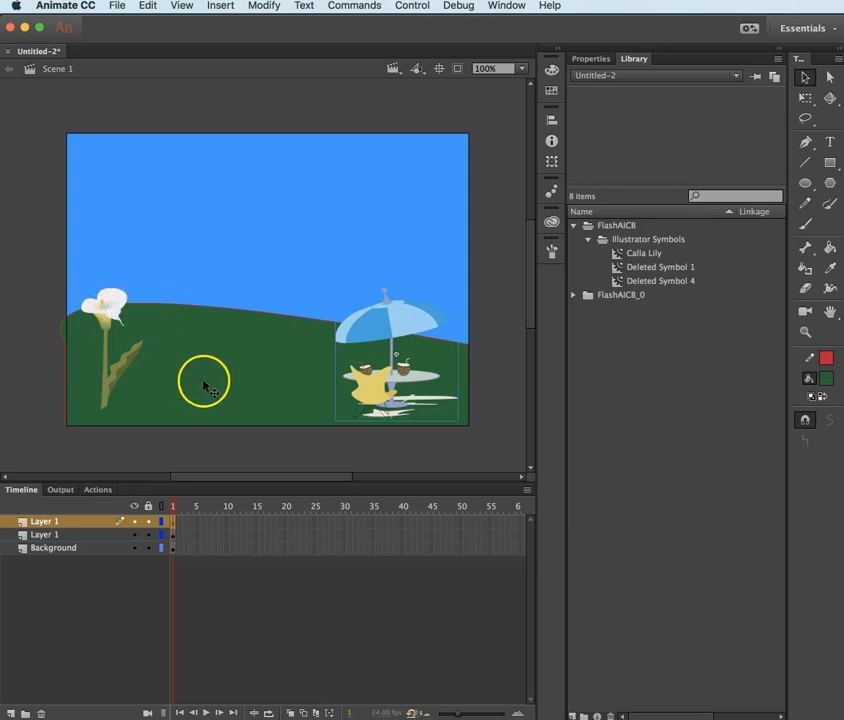
Step: Rename the artwork layers to 'Calla Lily' and 'picnic table'
click(208, 384)
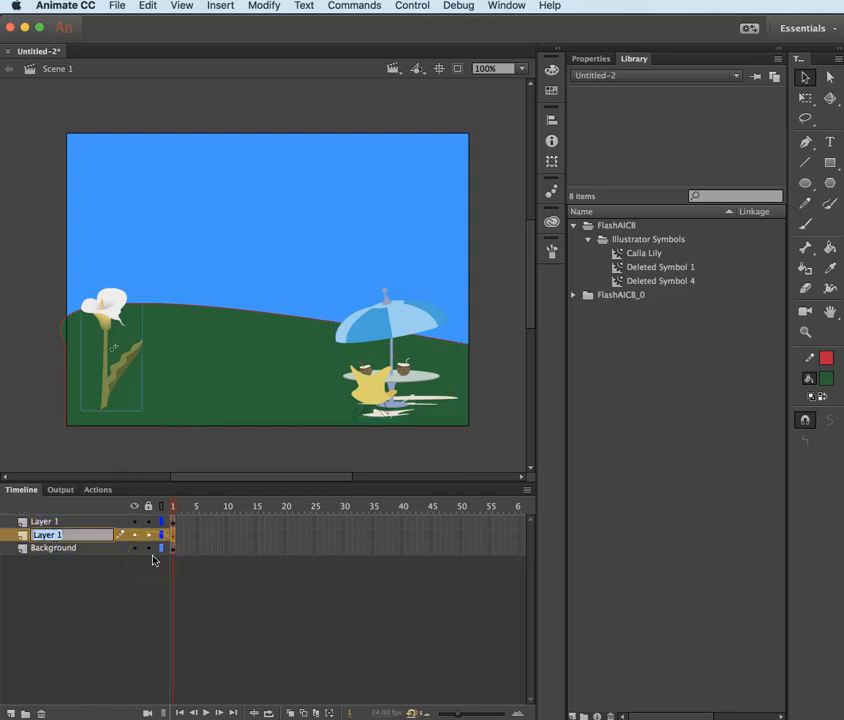
text(Calla Lily)
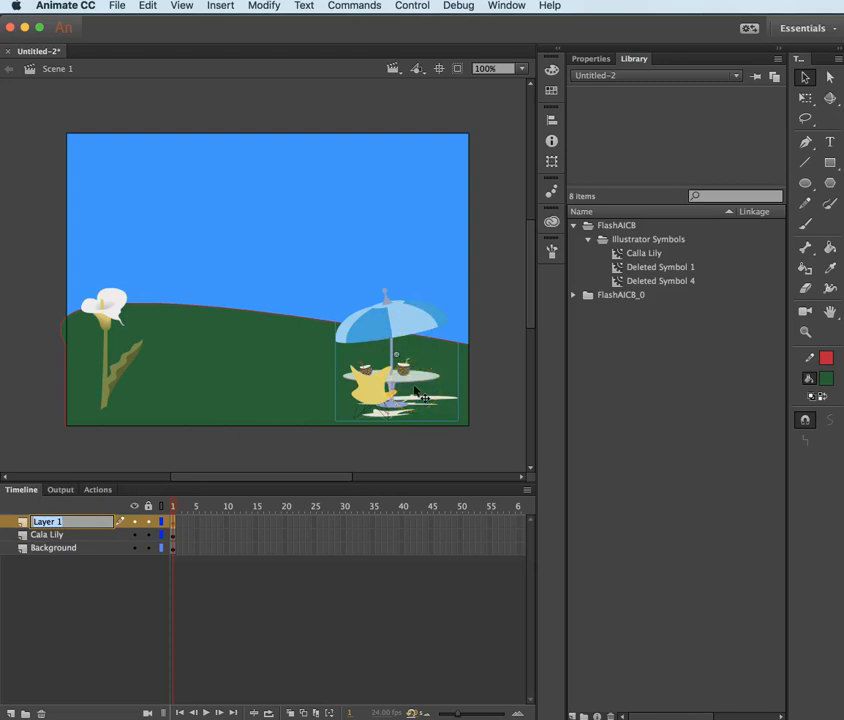
text(picnic table)
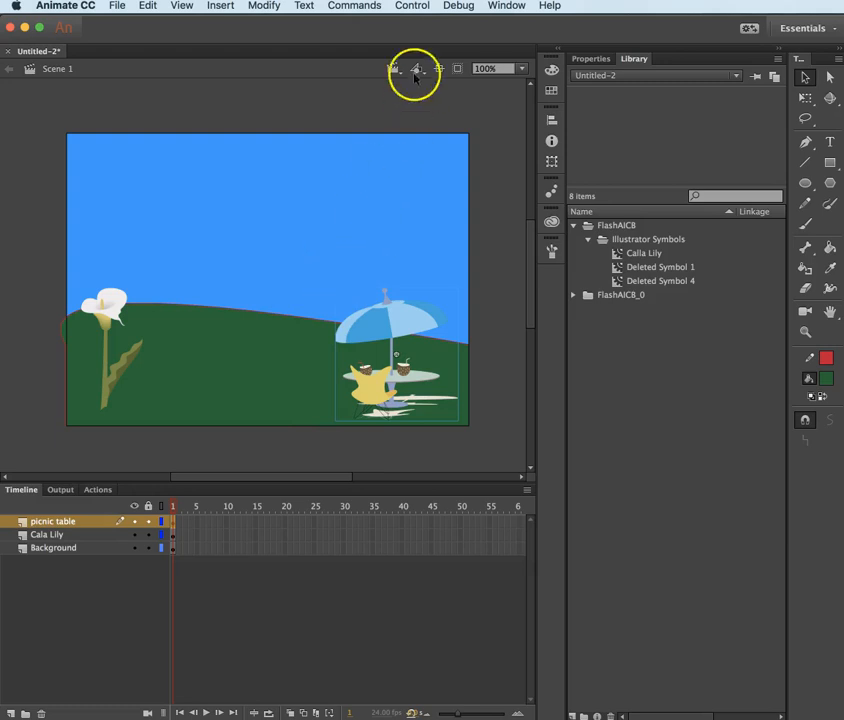
mouse_move(416, 28)
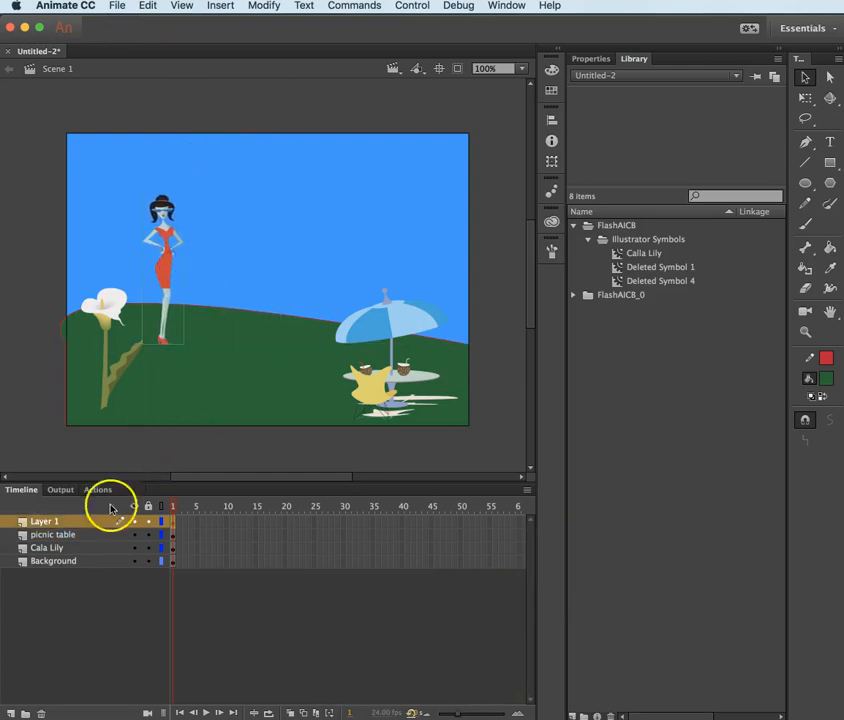
Step: Rename the pasted woman's new layer to 'woman'
double_click(44, 520)
text(woman)
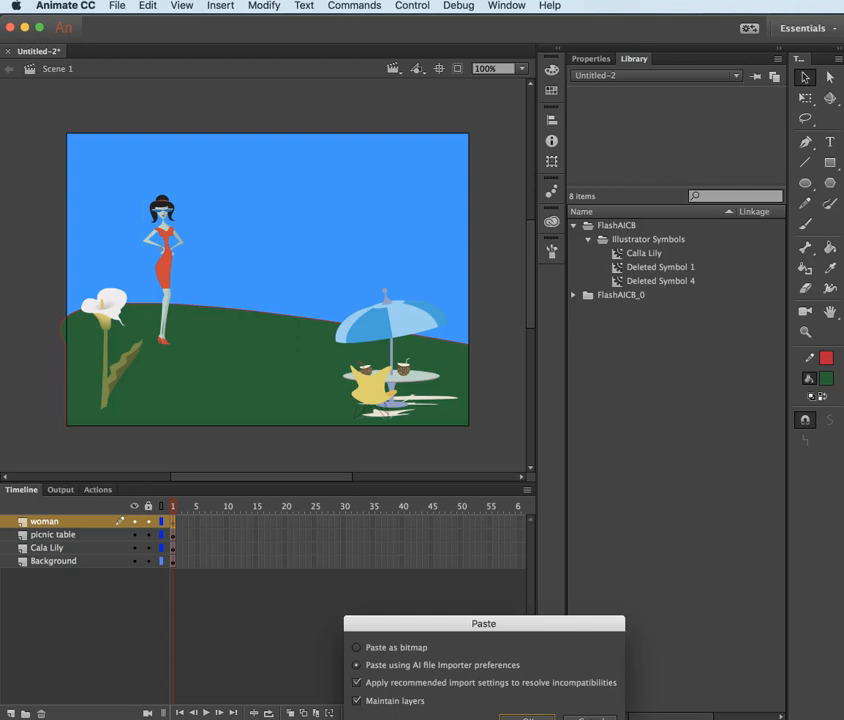
Step: Confirm pasting the man and name his new layer 'man'
click(528, 716)
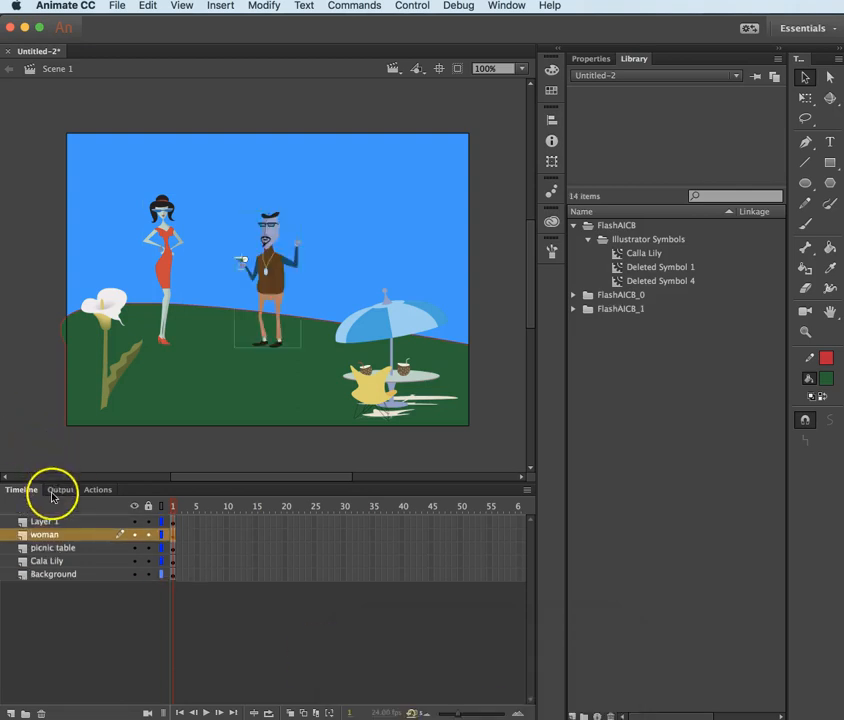
double_click(48, 520)
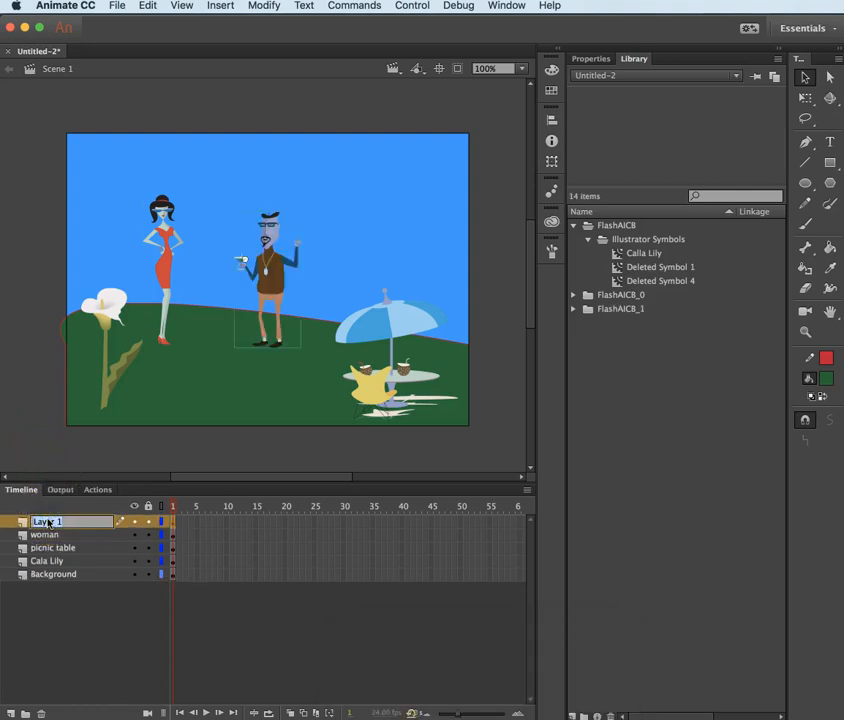
text(man)
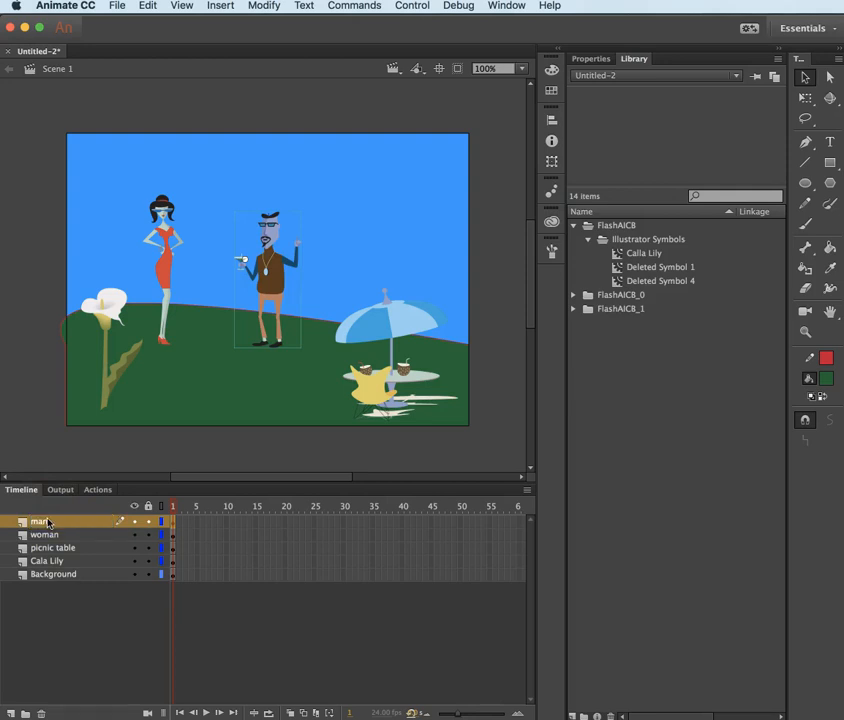
click(264, 280)
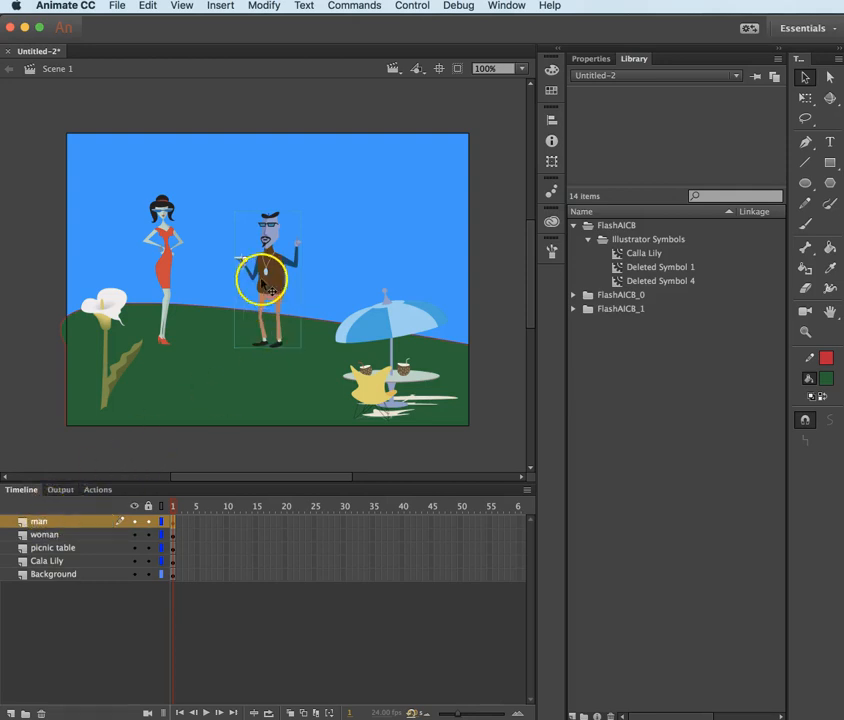
Step: Move the man to the hill's right and the calla lily to the lower-left corner
drag(268, 280, 400, 250)
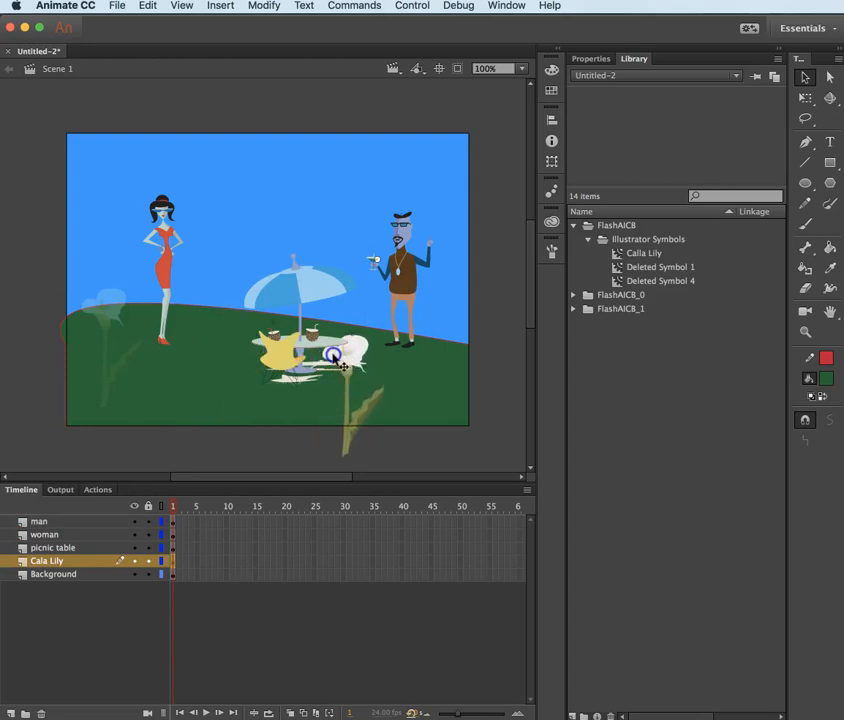
drag(336, 356, 220, 336)
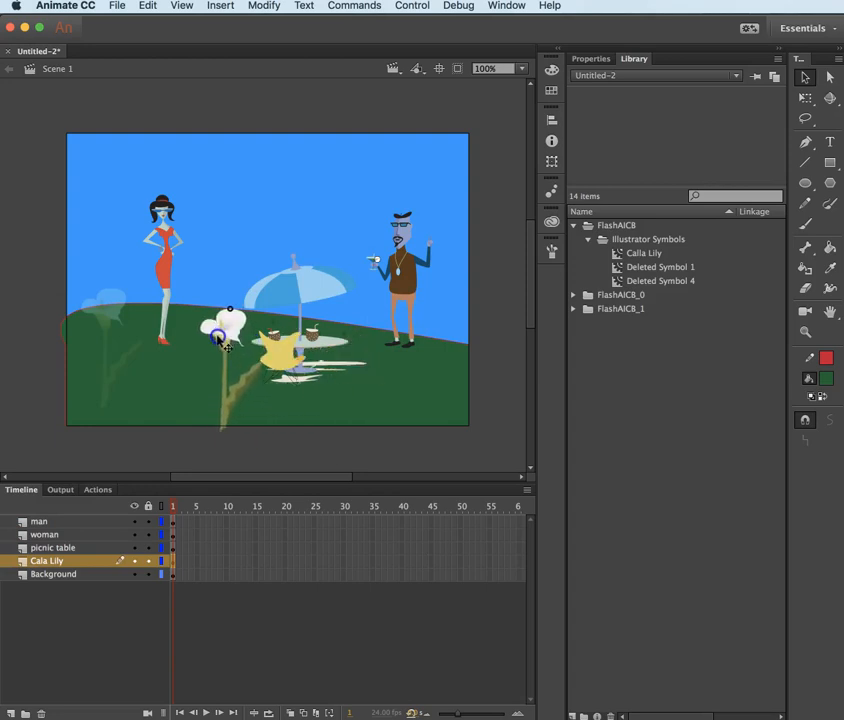
drag(224, 332, 150, 378)
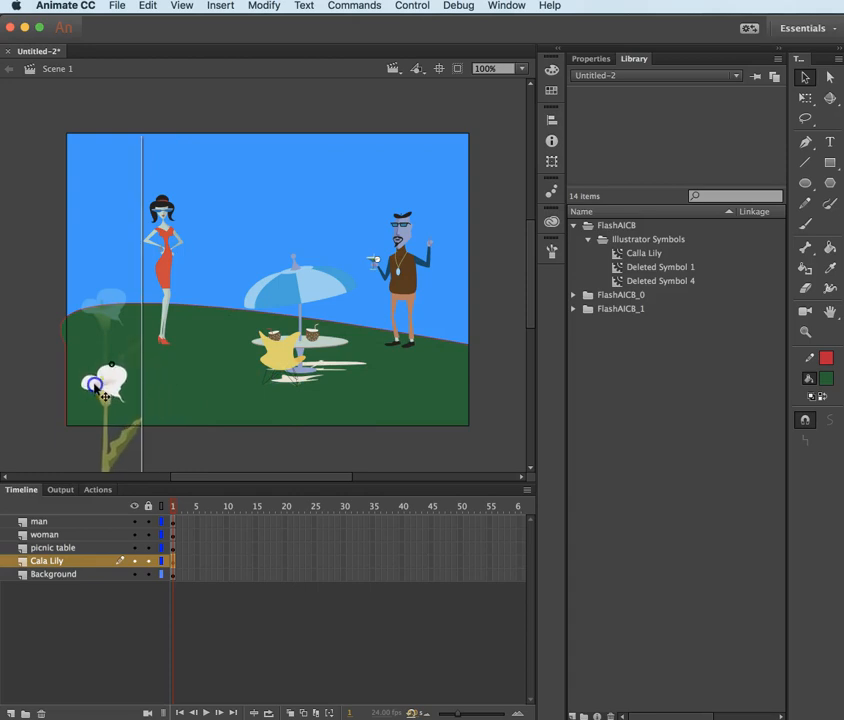
Step: Select the hill on the Background layer and show its fill colour swatches
click(52, 572)
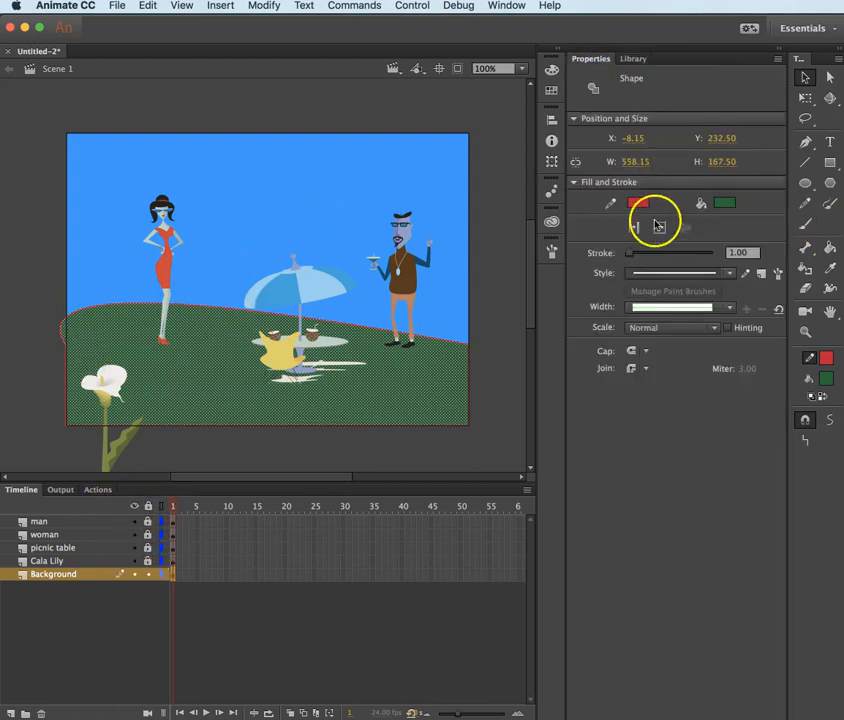
click(640, 204)
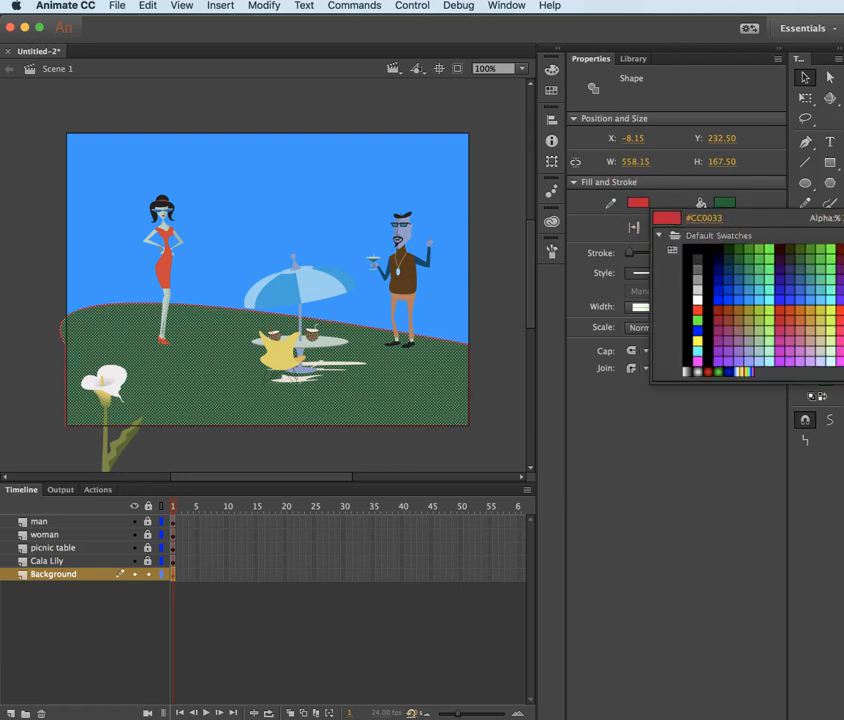
mouse_move(640, 204)
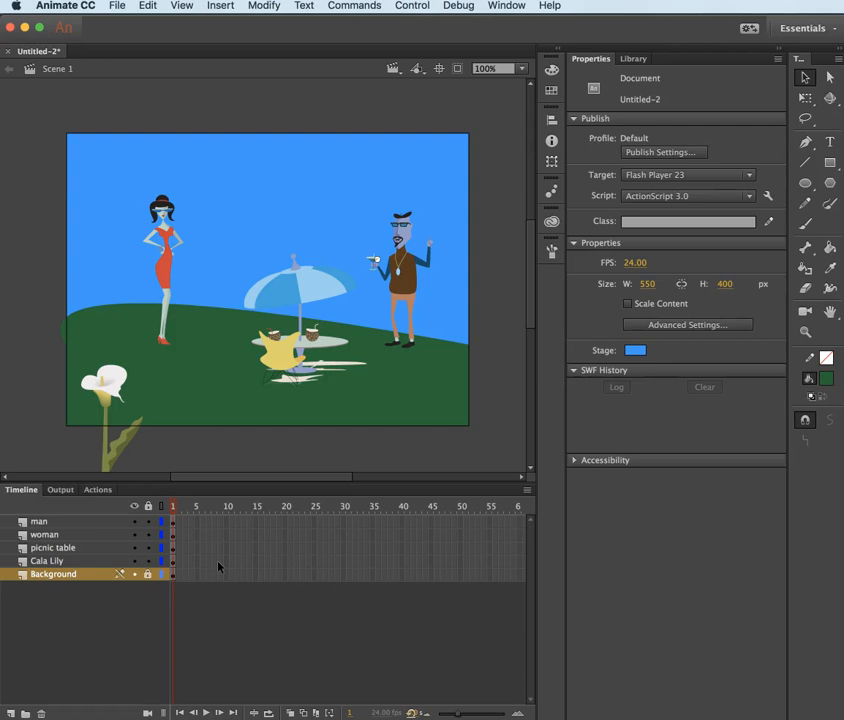
Step: Paste the grey Tiki cat above the man layer and begin renaming its new Layer 1
click(40, 520)
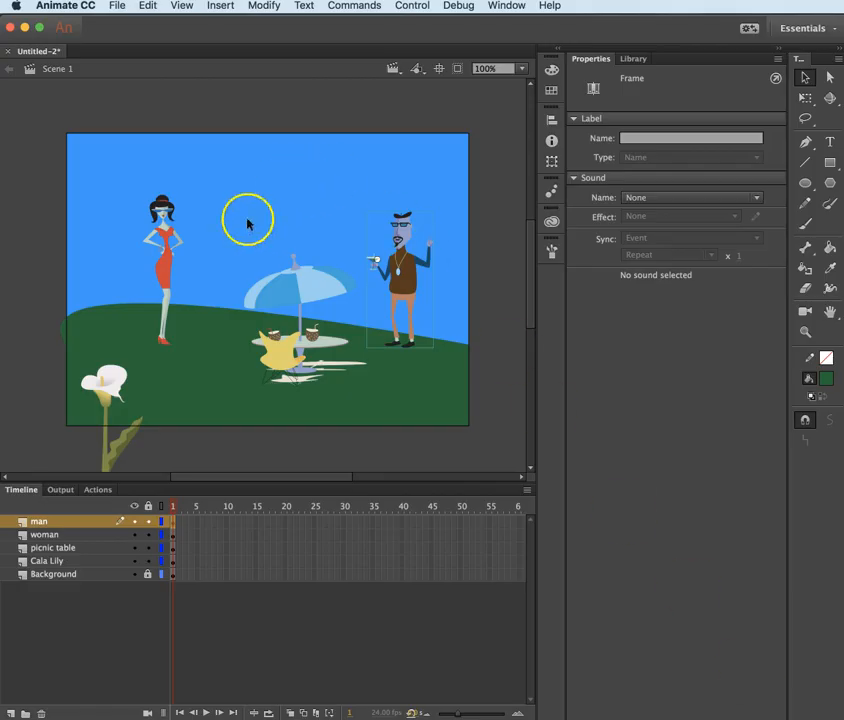
mouse_move(298, 188)
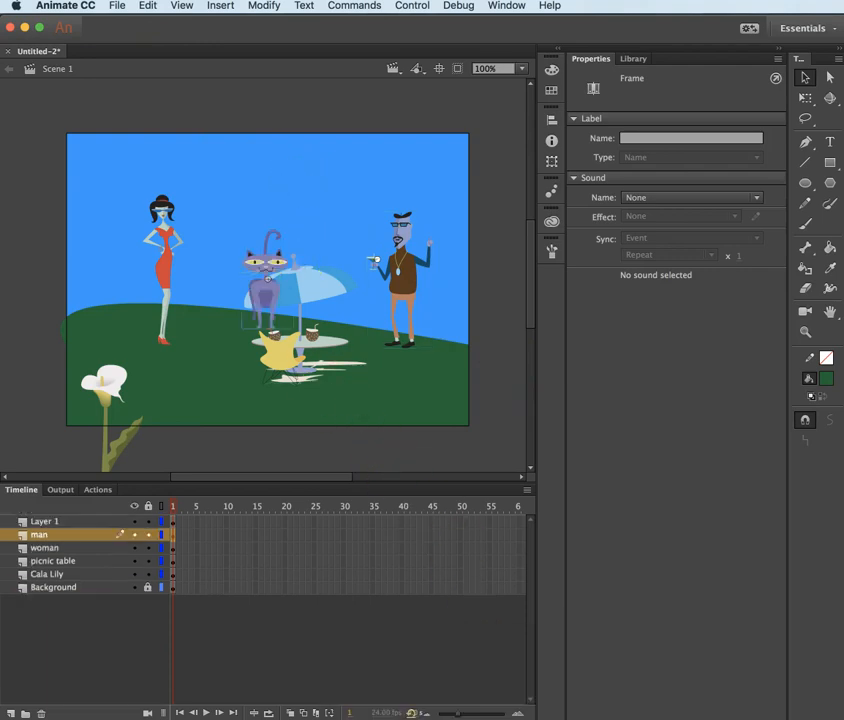
click(44, 520)
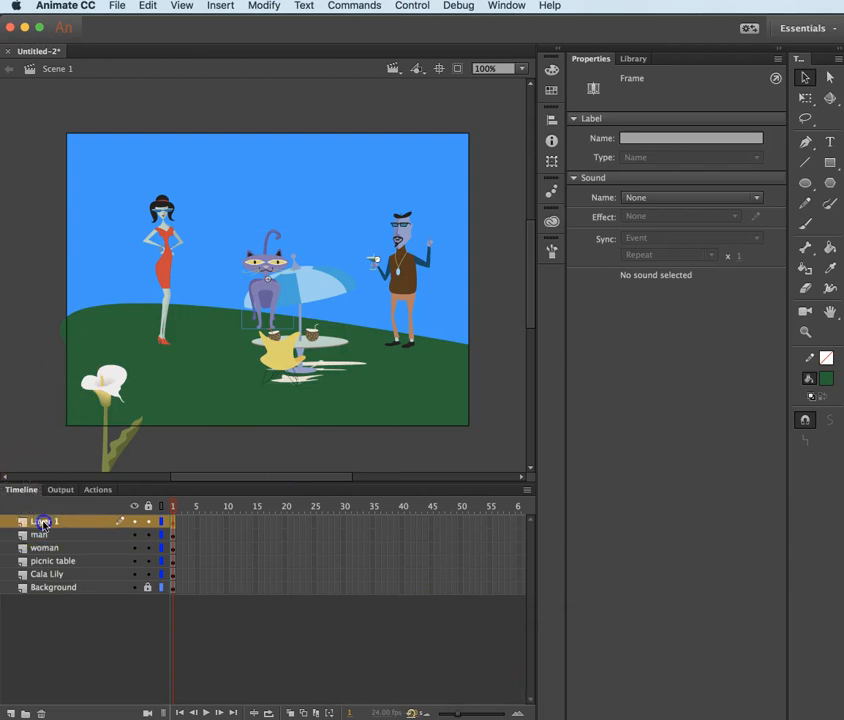
double_click(44, 520)
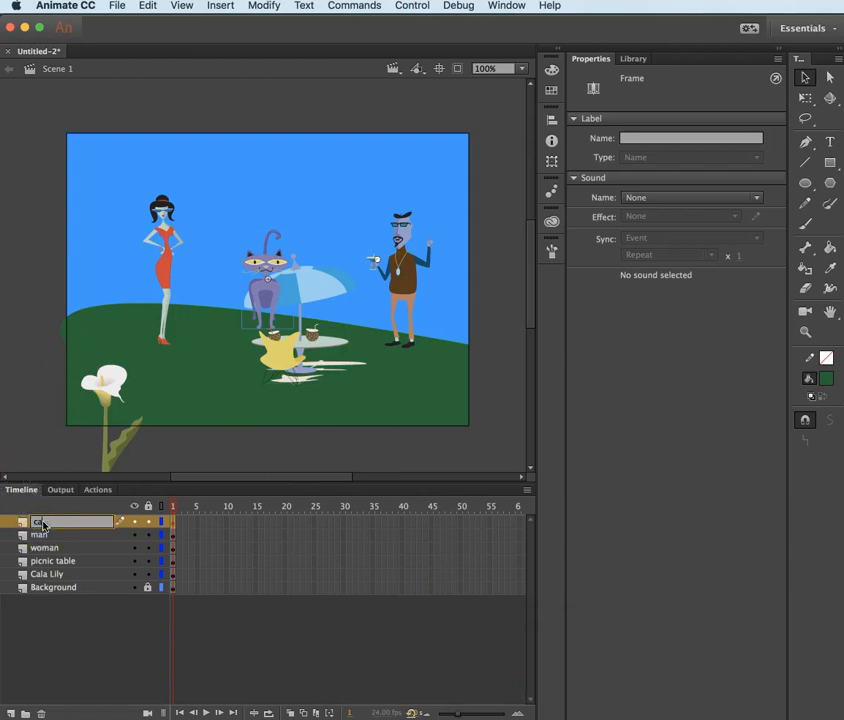